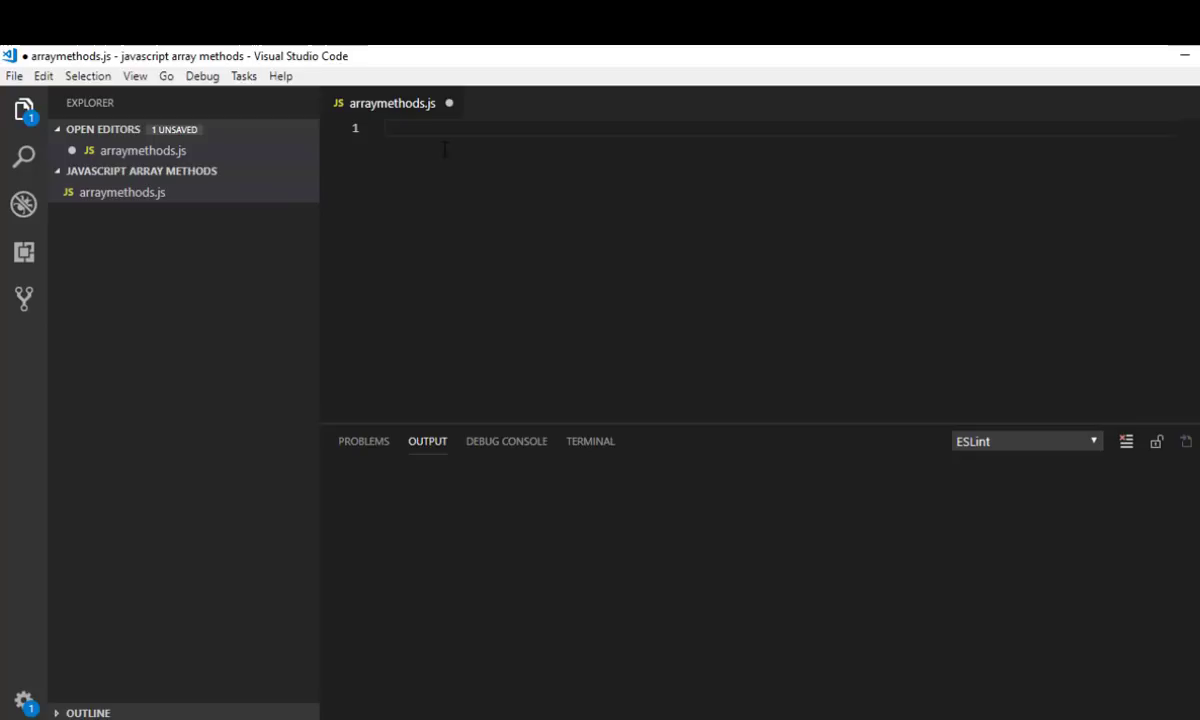
Declare const arrayForConcat = [1,2,3]; and const numberConcat = 4 in arraymethods.js
{"action": "type", "text": "const arra"}
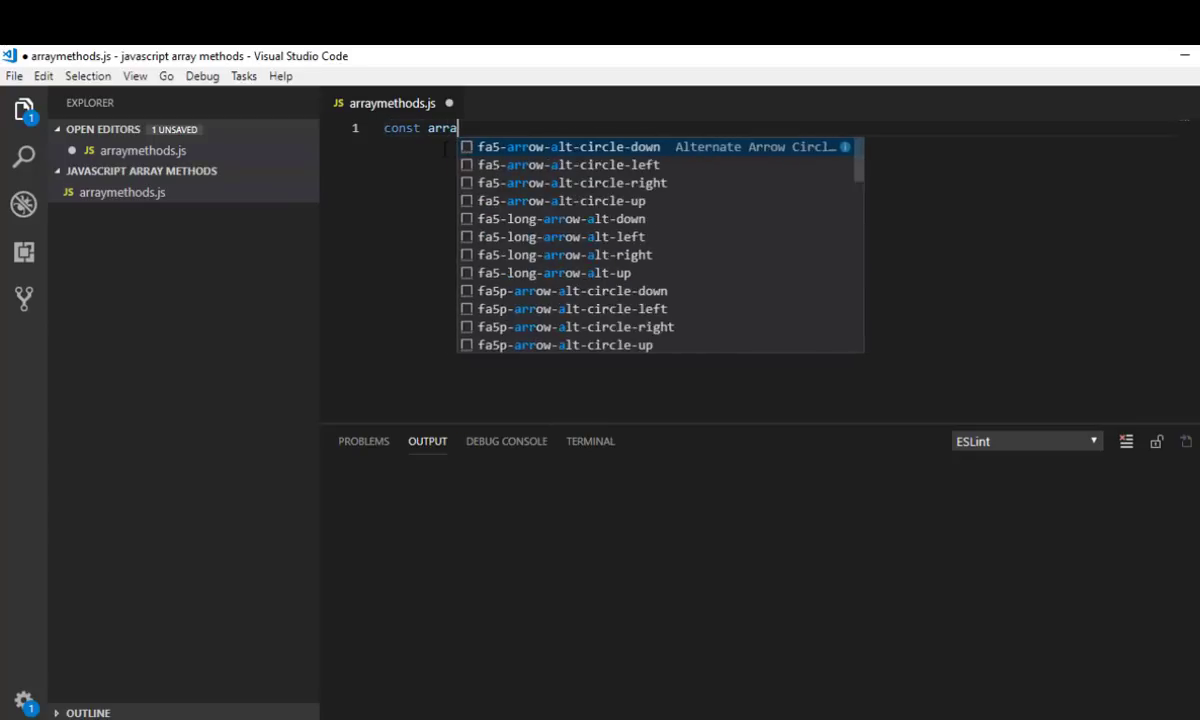
{"action": "type", "text": "ForC"}
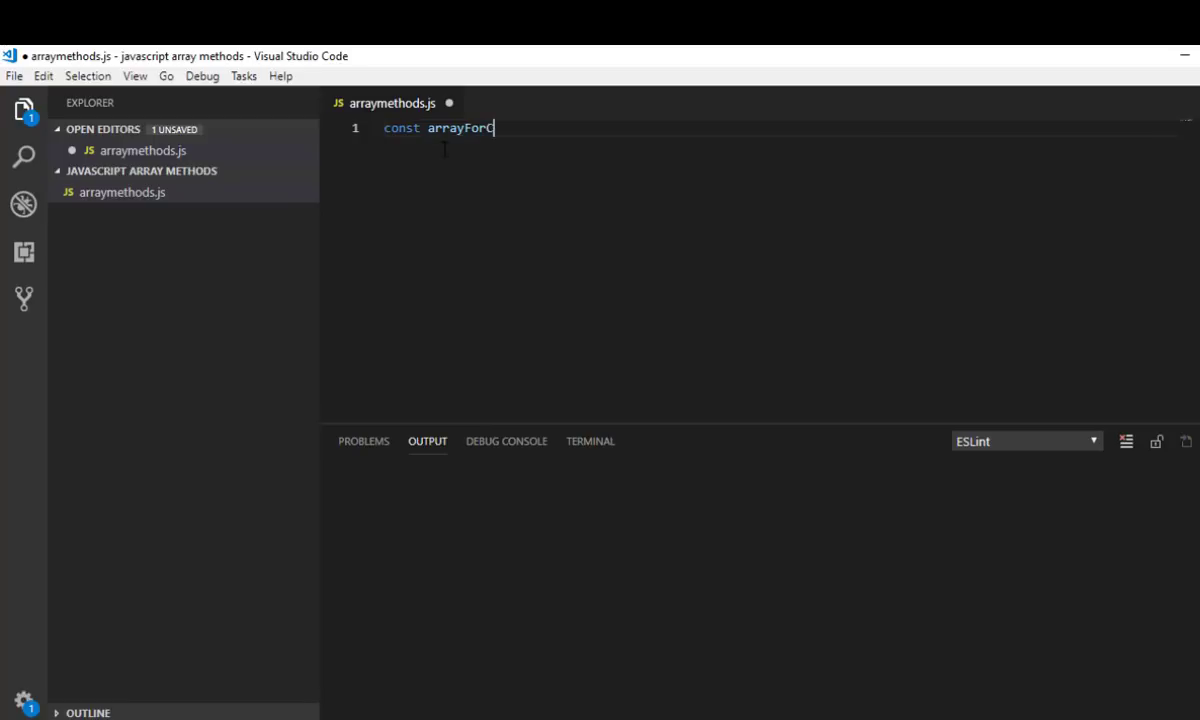
{"action": "type", "text": "oncat ="}
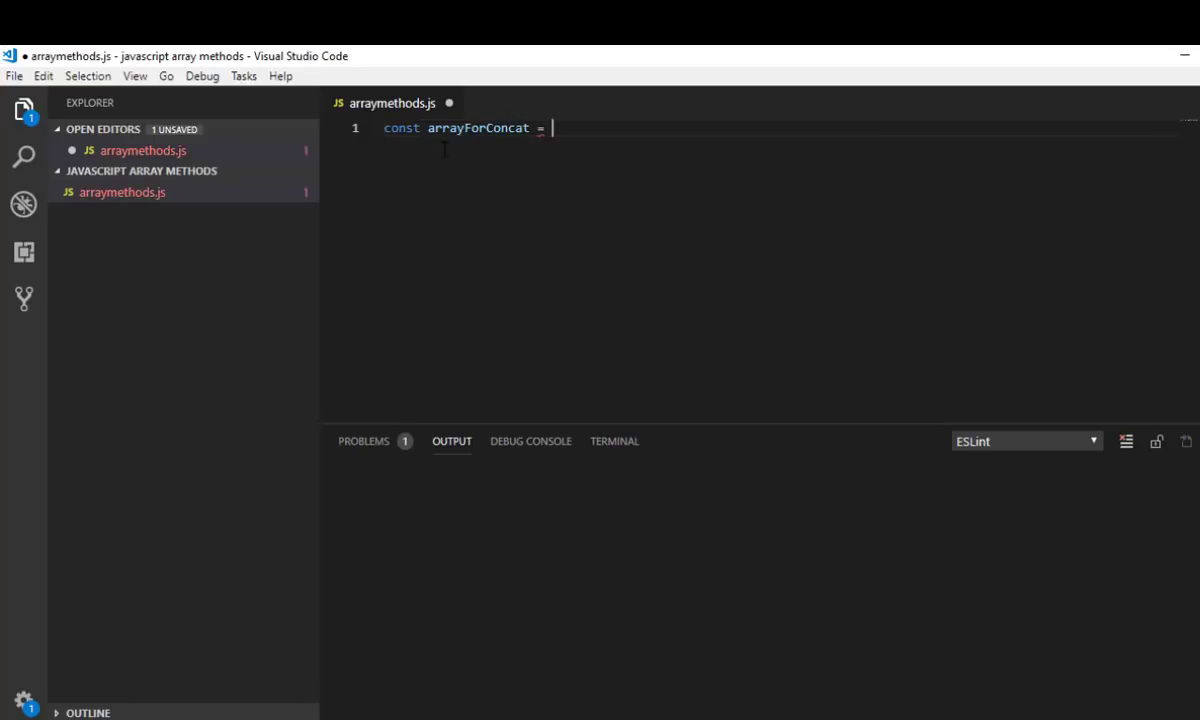
{"action": "type", "text": "[1,2,"}
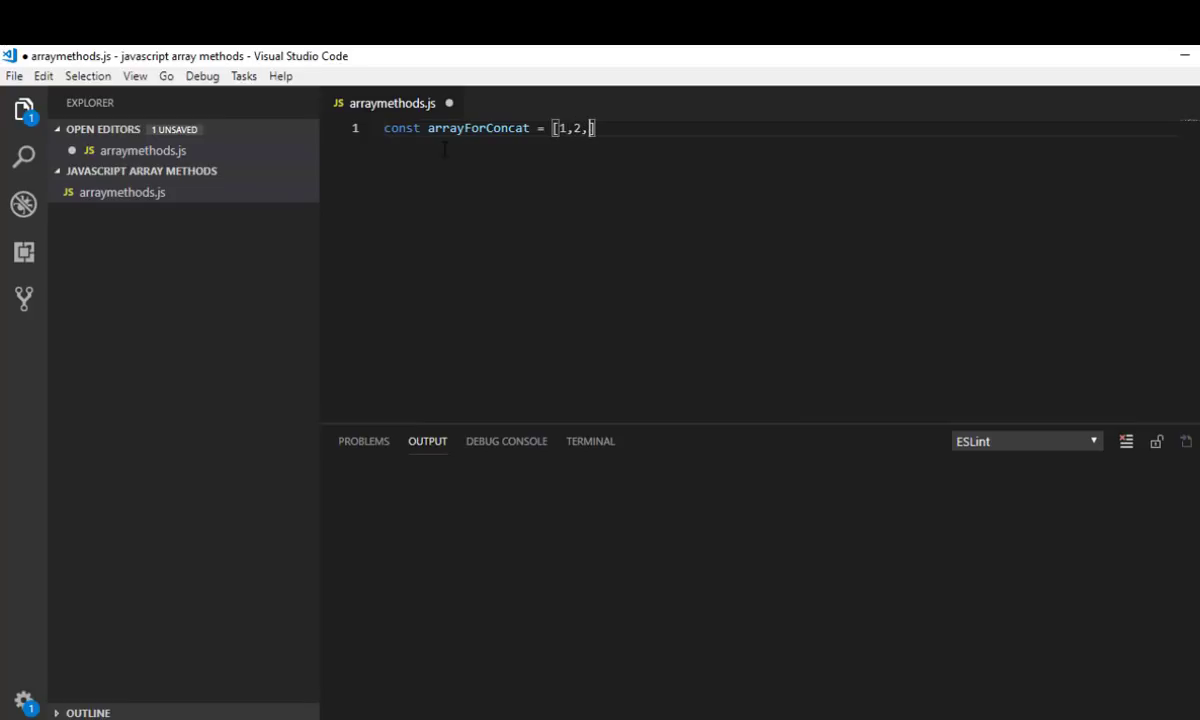
{"action": "type", "text": "3];"}
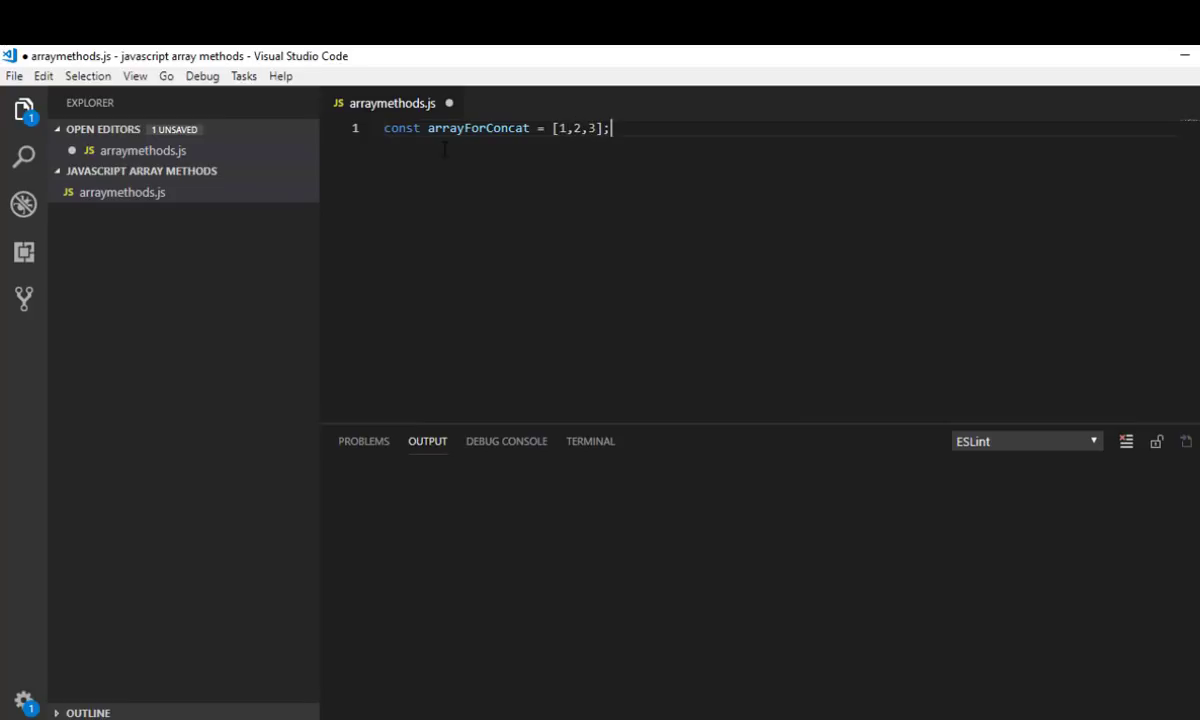
{"action": "key", "text": "Enter"}
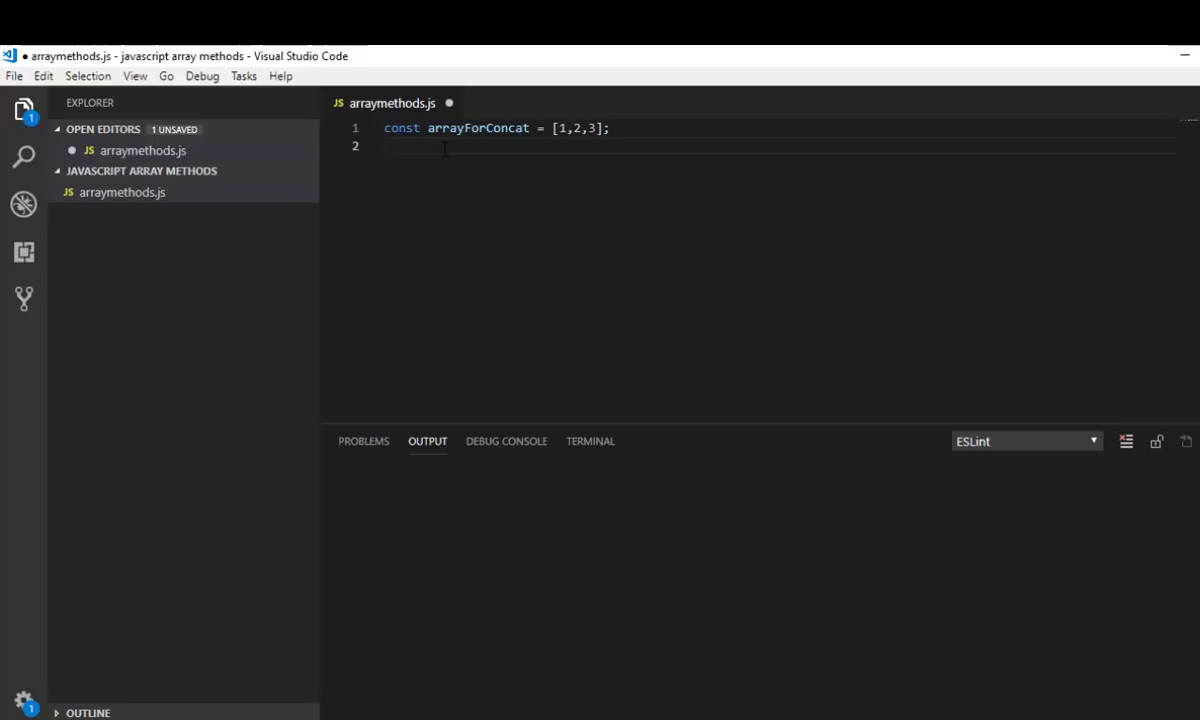
{"action": "type", "text": "const number"}
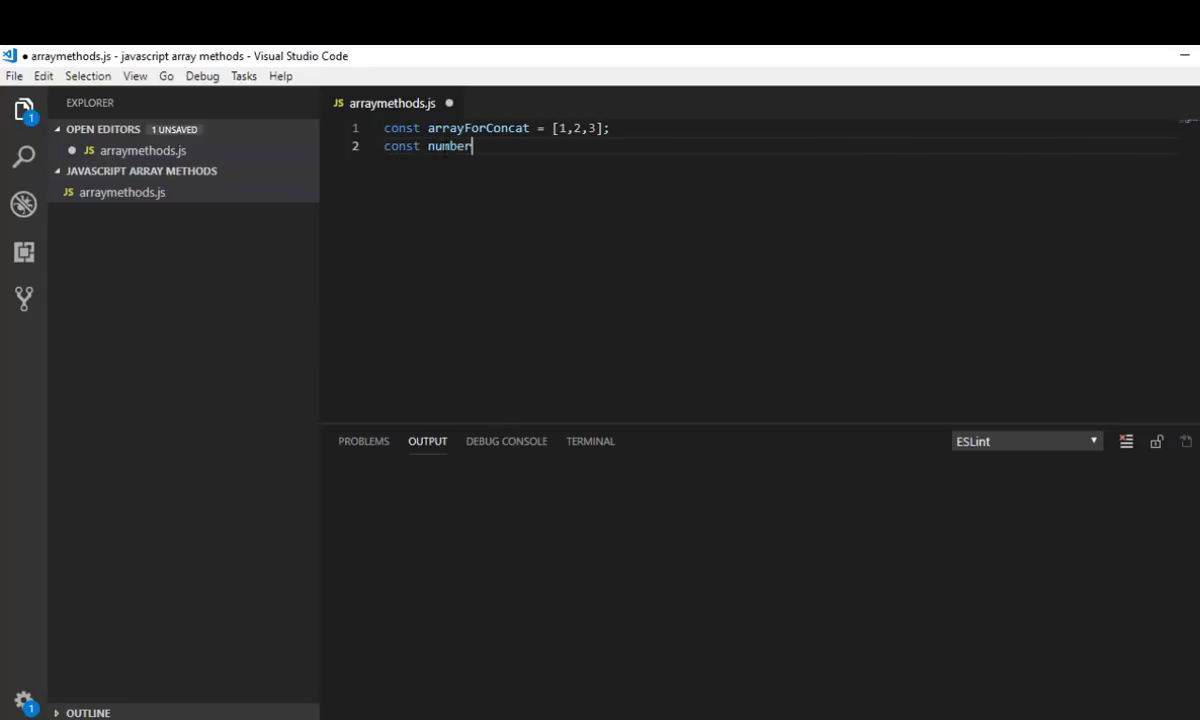
{"action": "type", "text": "Concat"}
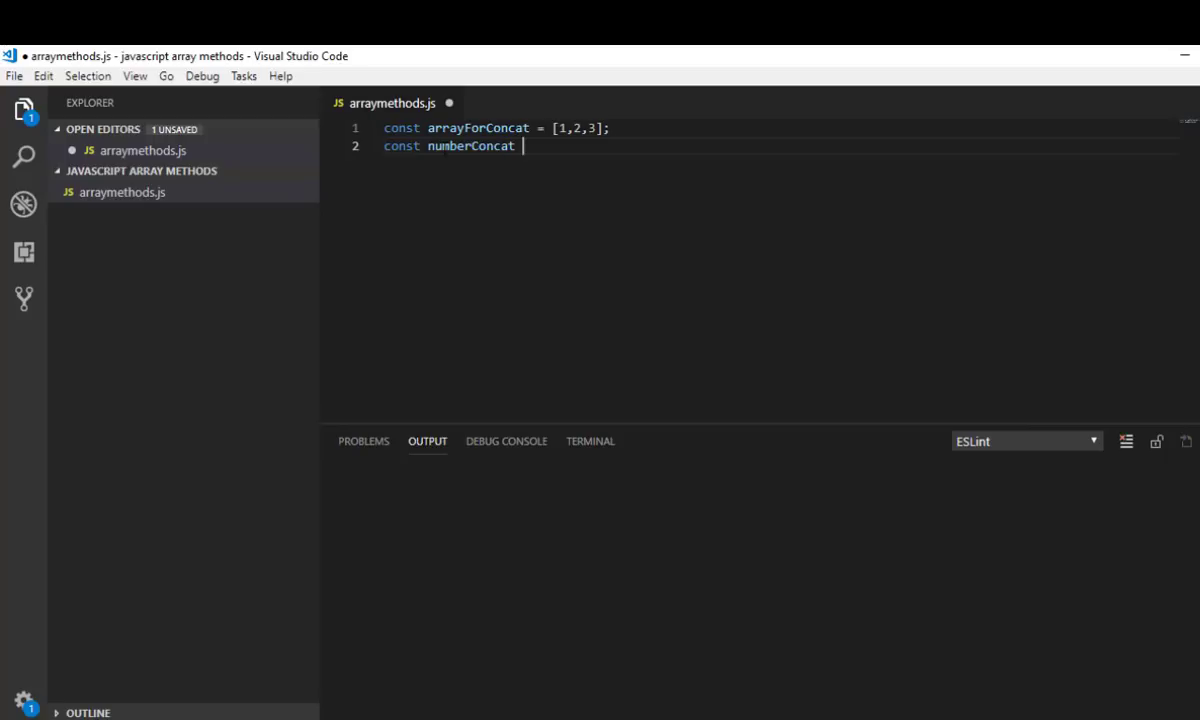
{"action": "type", "text": "= 4;"}
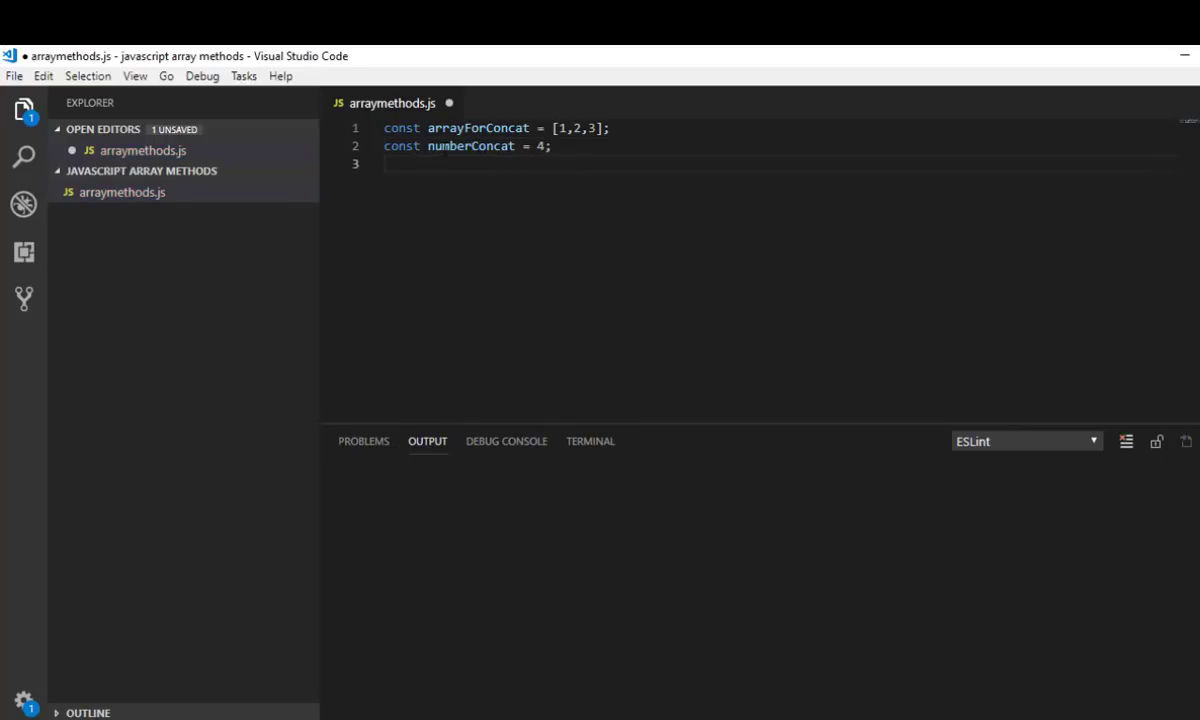
Write const newConcatArray = arrayForConcat.concat(numberConcat); on line 3, followed by blank lines
{"action": "type", "text": "const"}
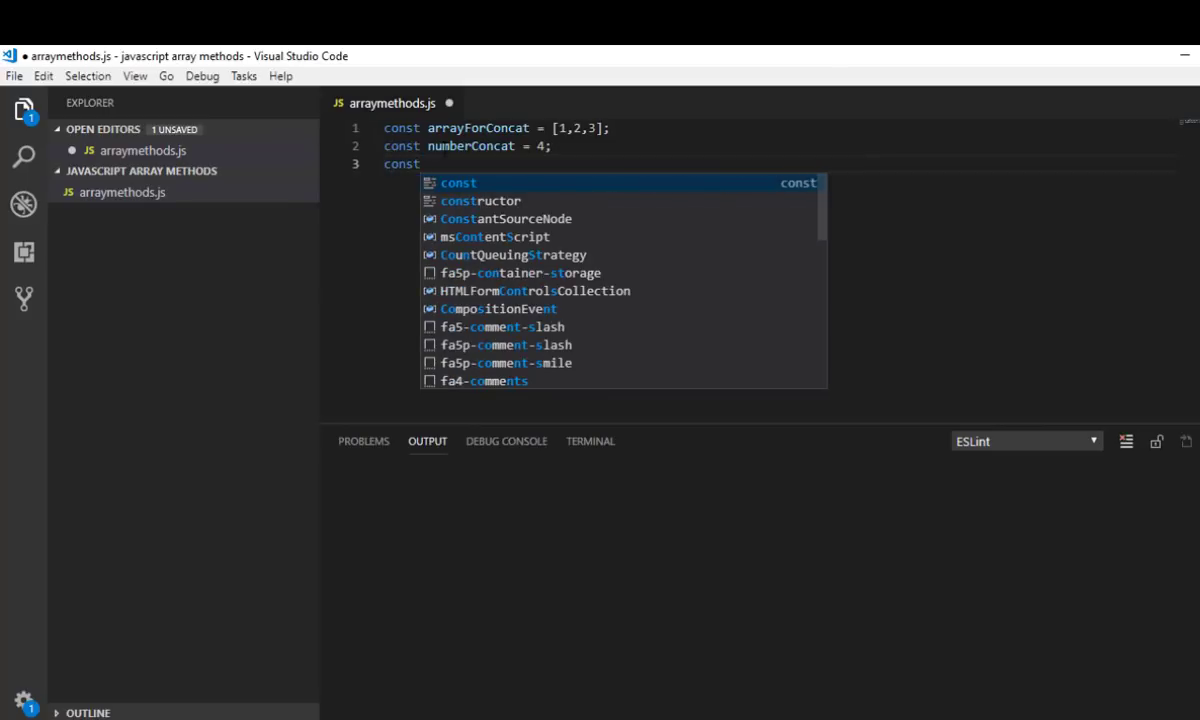
{"action": "type", "text": "n"}
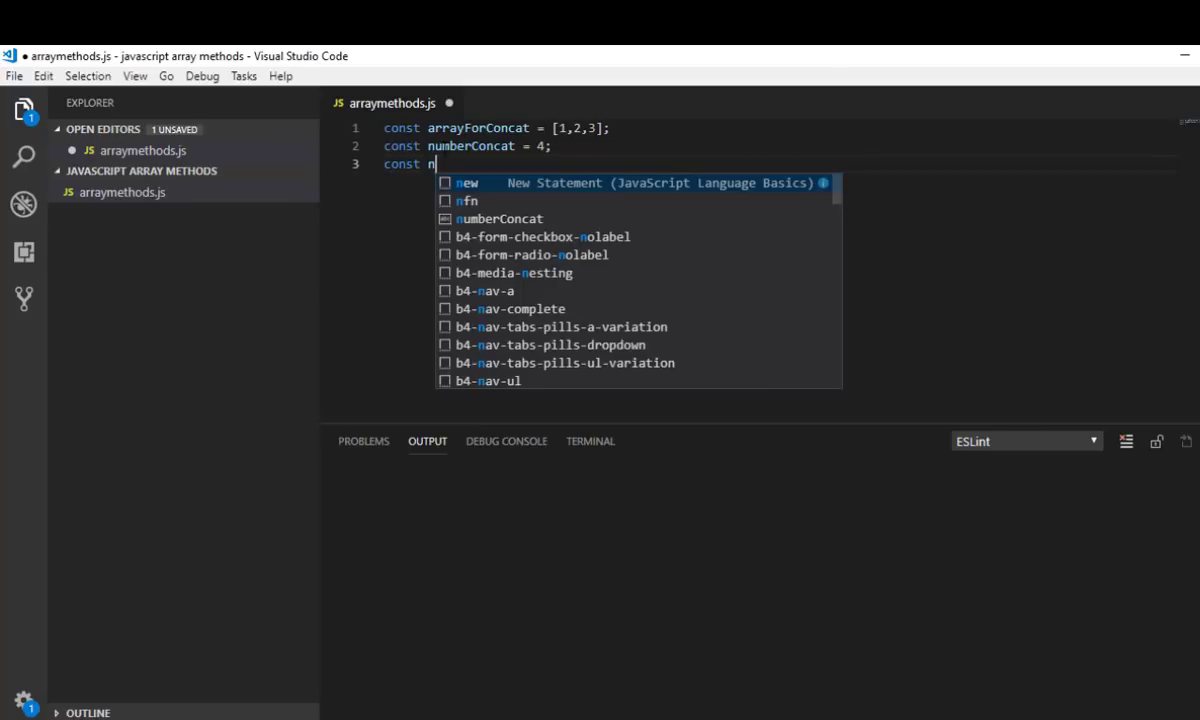
{"action": "type", "text": "ew"}
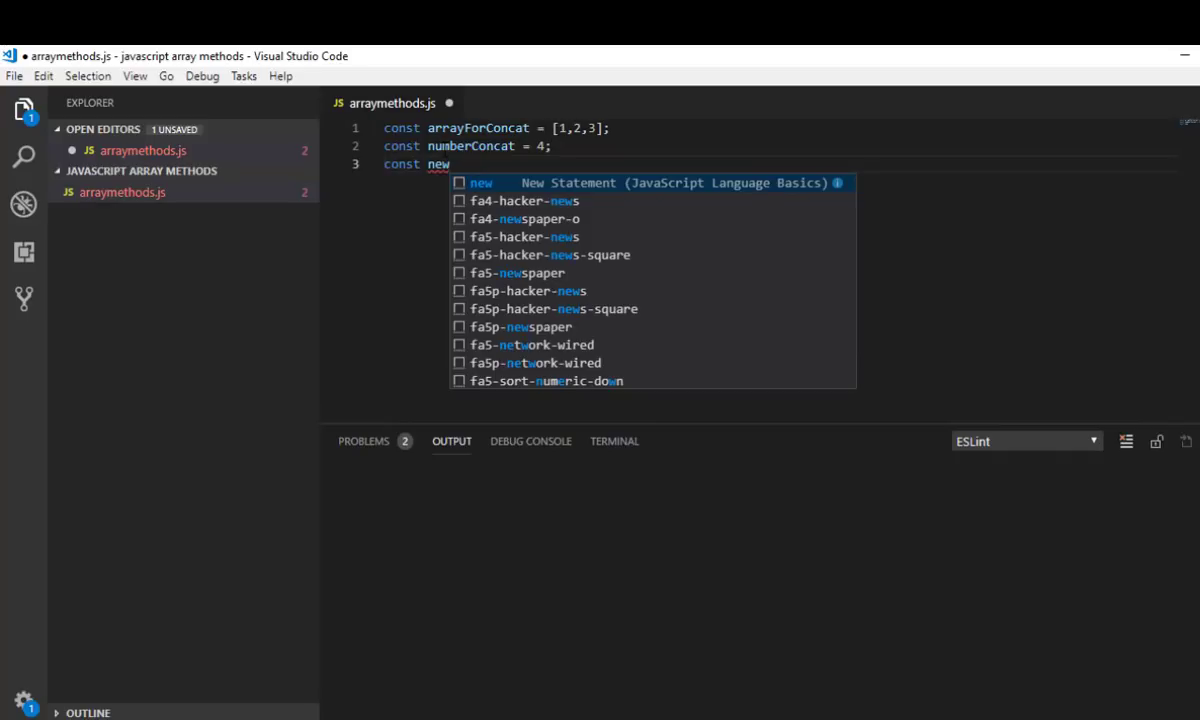
{"action": "type", "text": "ConcatA"}
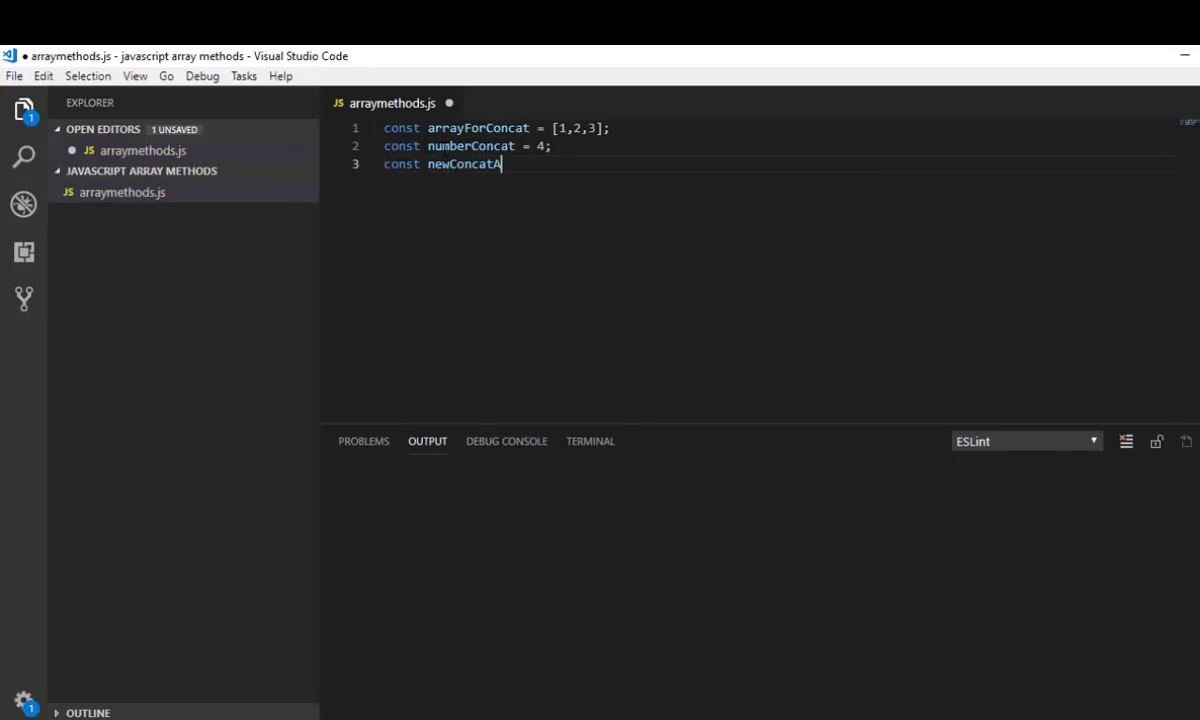
{"action": "type", "text": "rray ="}
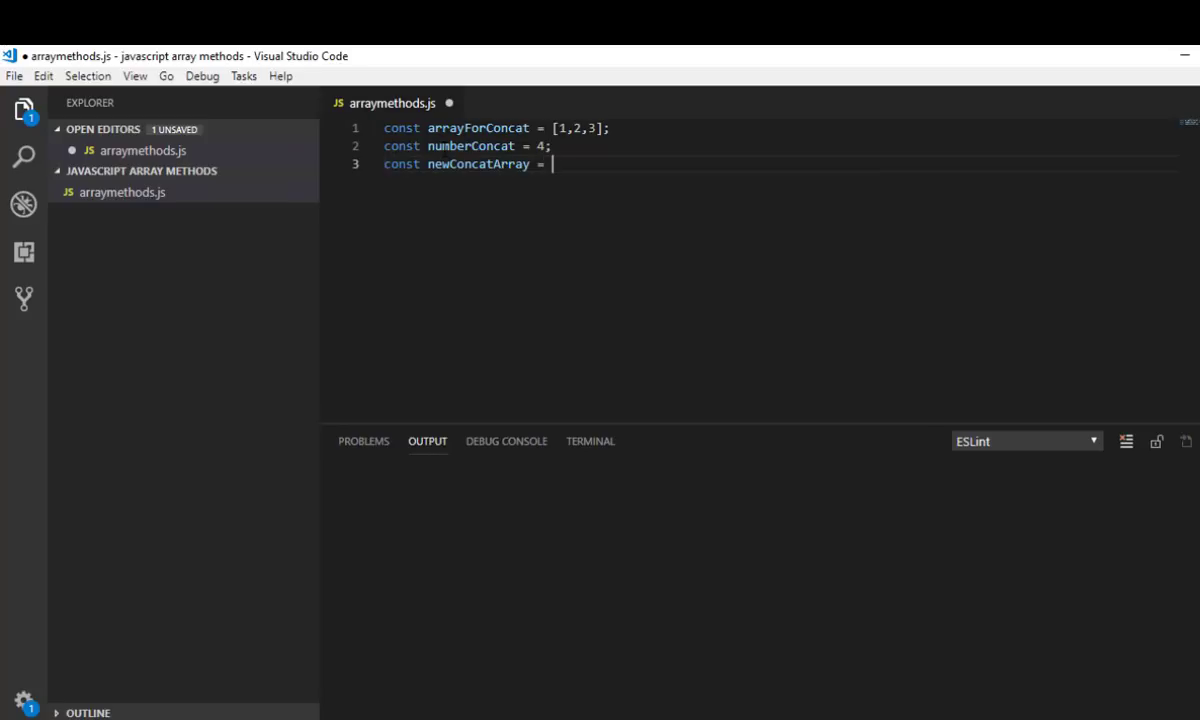
{"action": "type", "text": "a"}
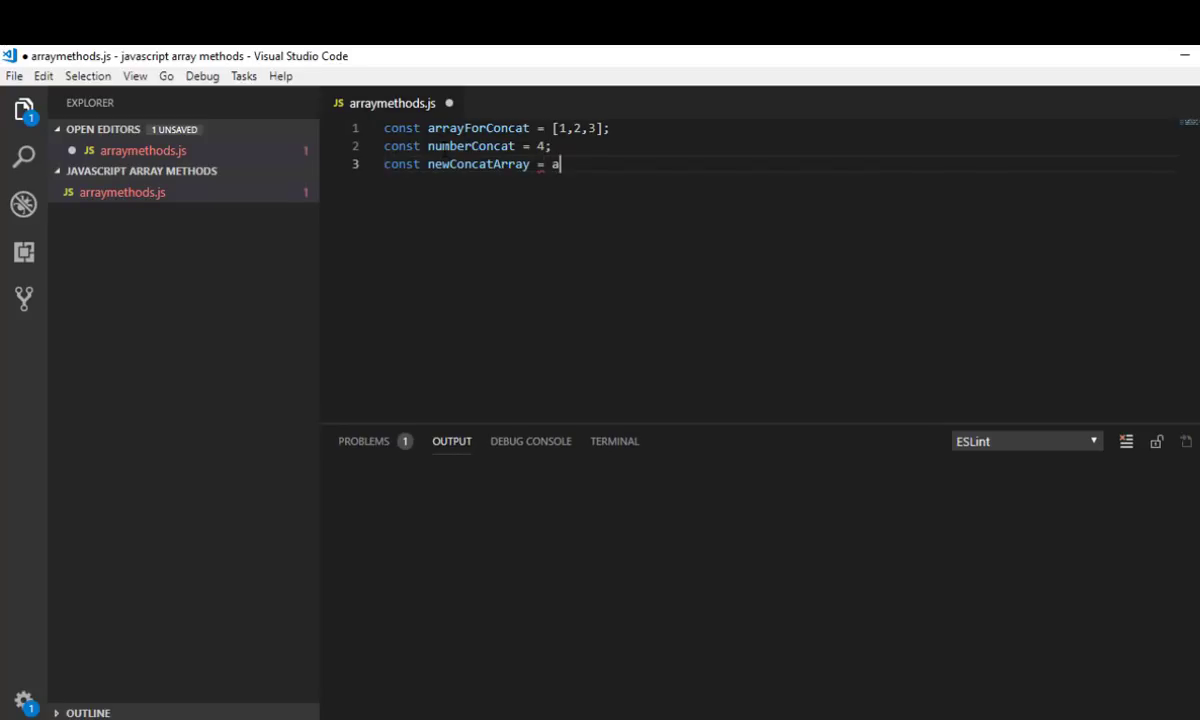
{"action": "type", "text": "rrayFor"}
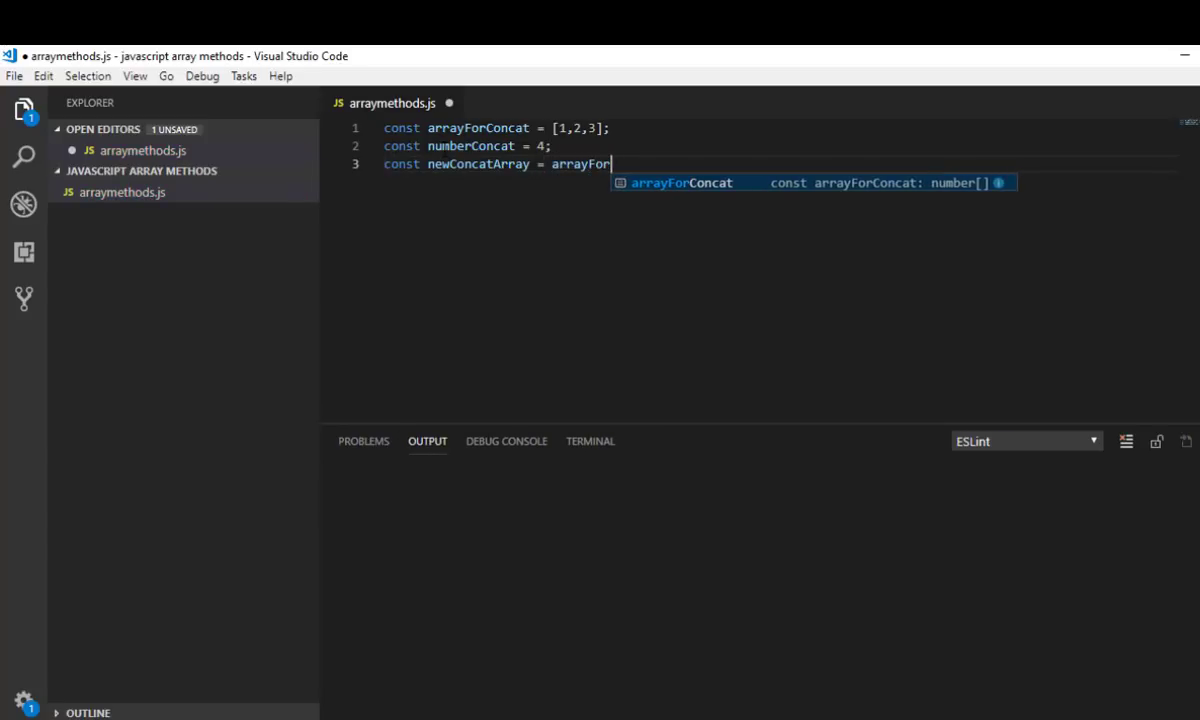
{"action": "type", "text": "Concat."}
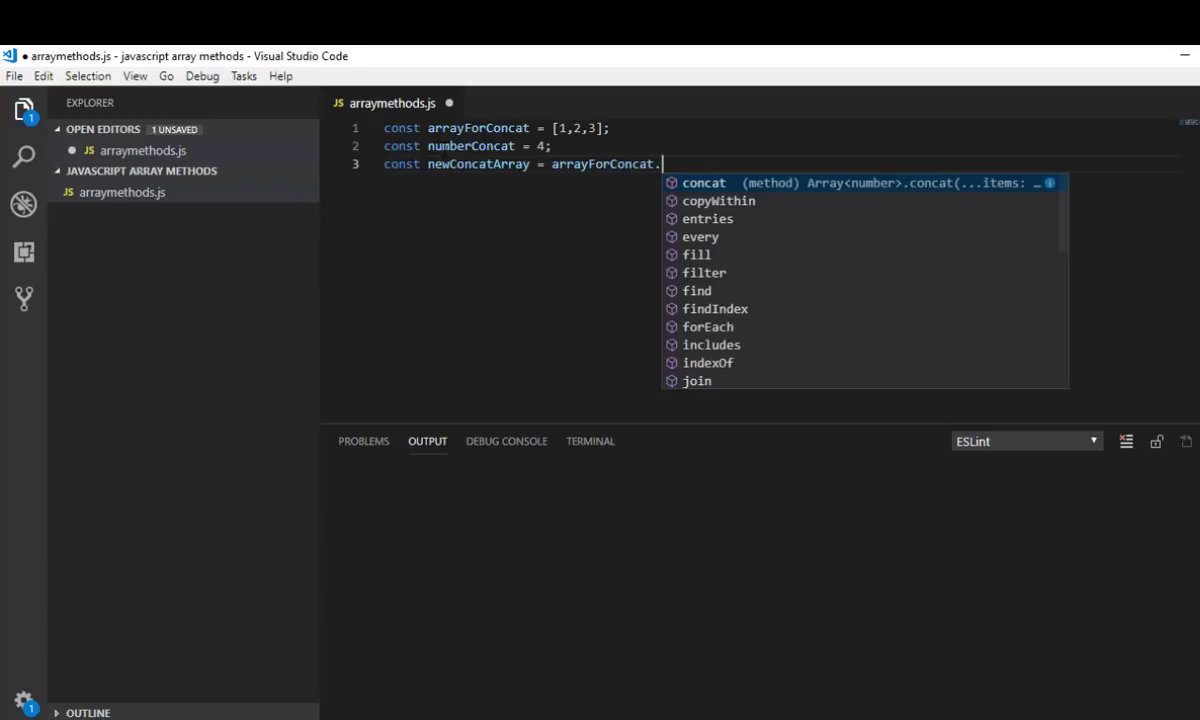
{"action": "type", "text": "concat"}
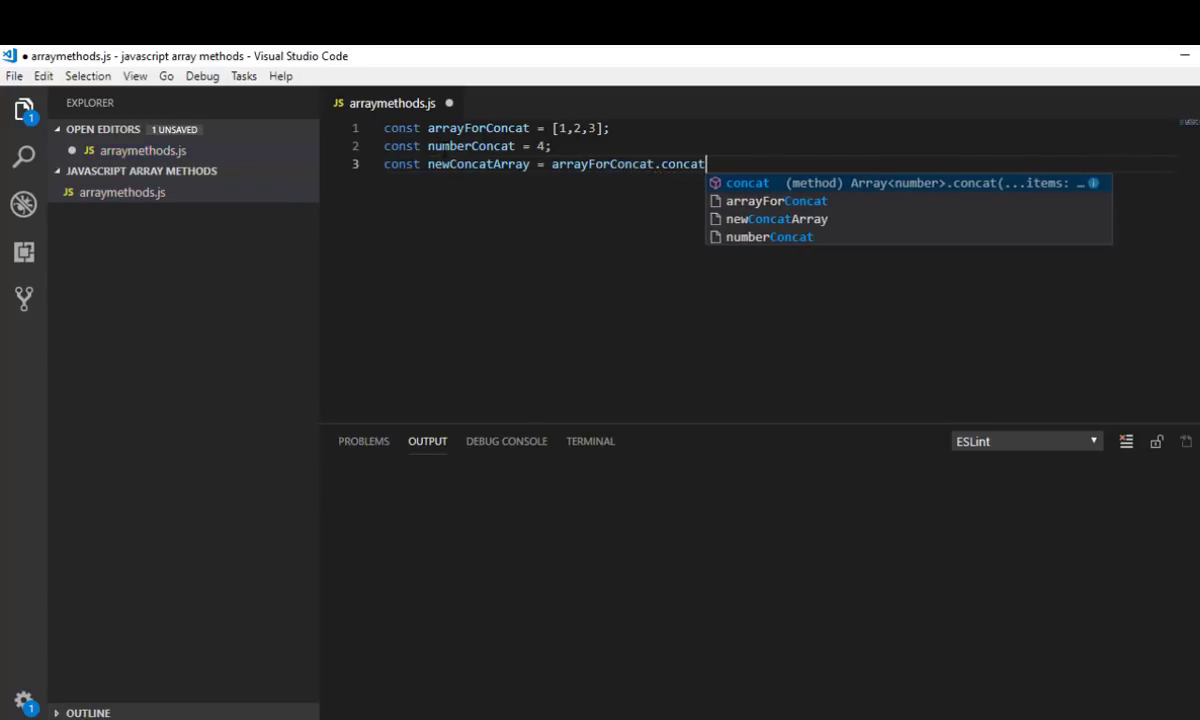
{"action": "type", "text": "(number"}
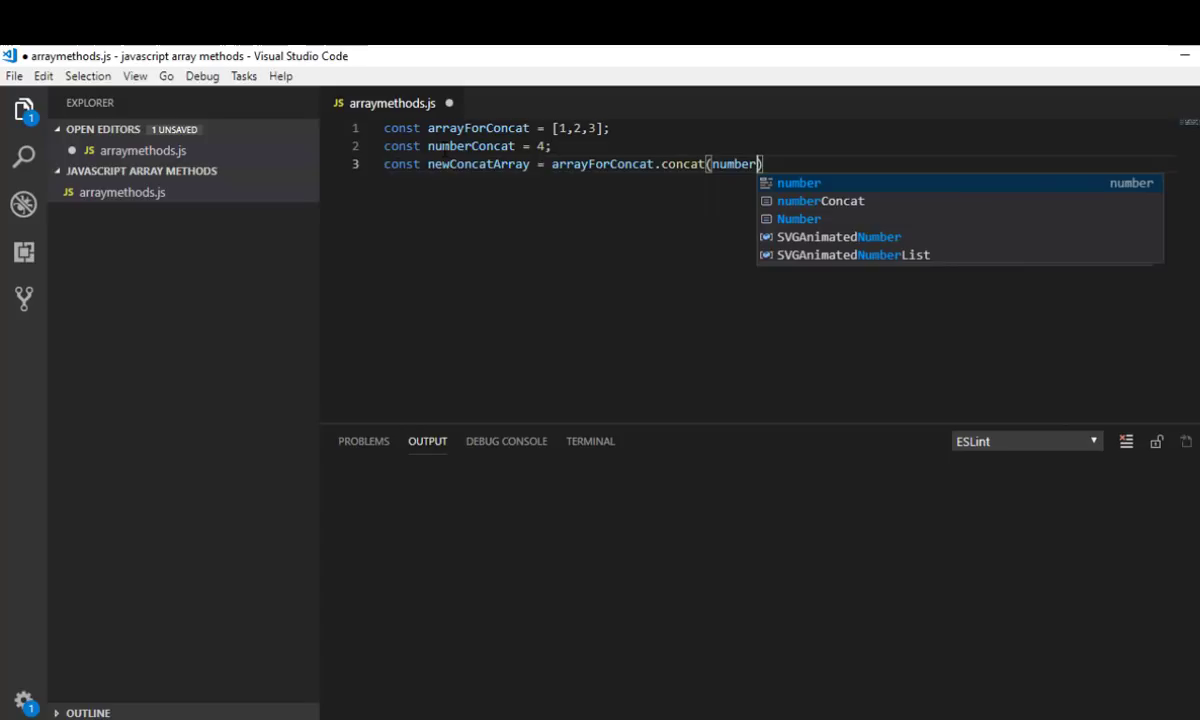
{"action": "key", "text": "Tab"}
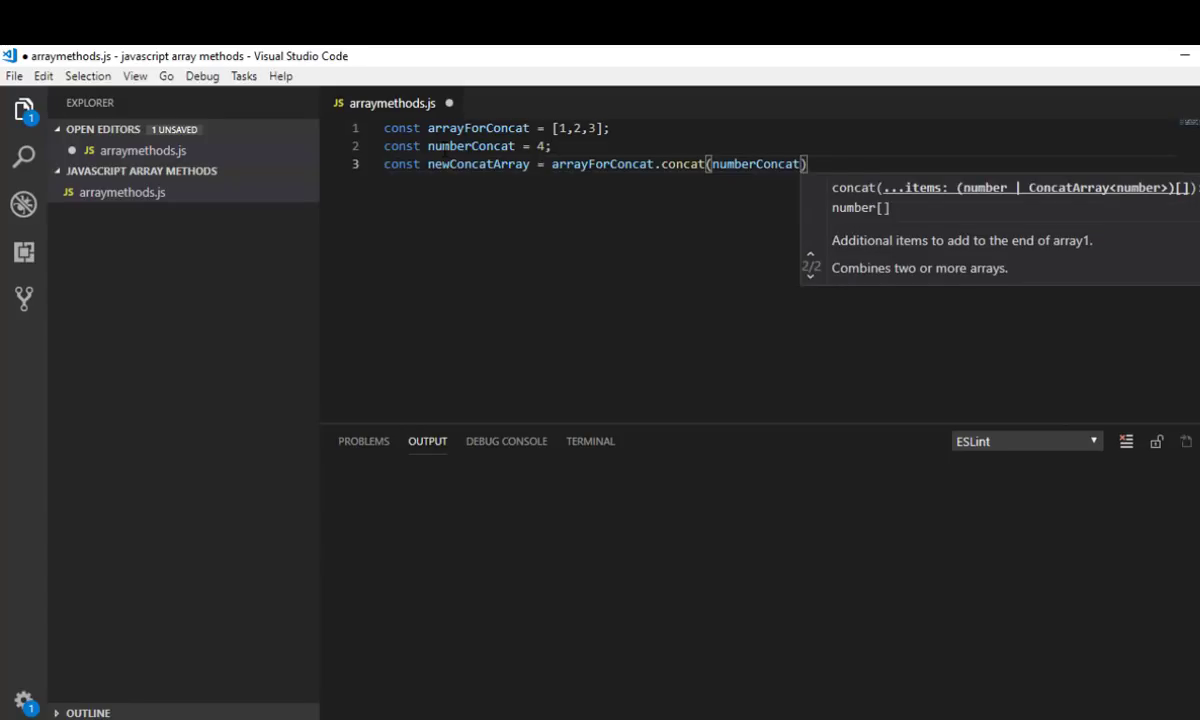
{"action": "type", "text": ");"}
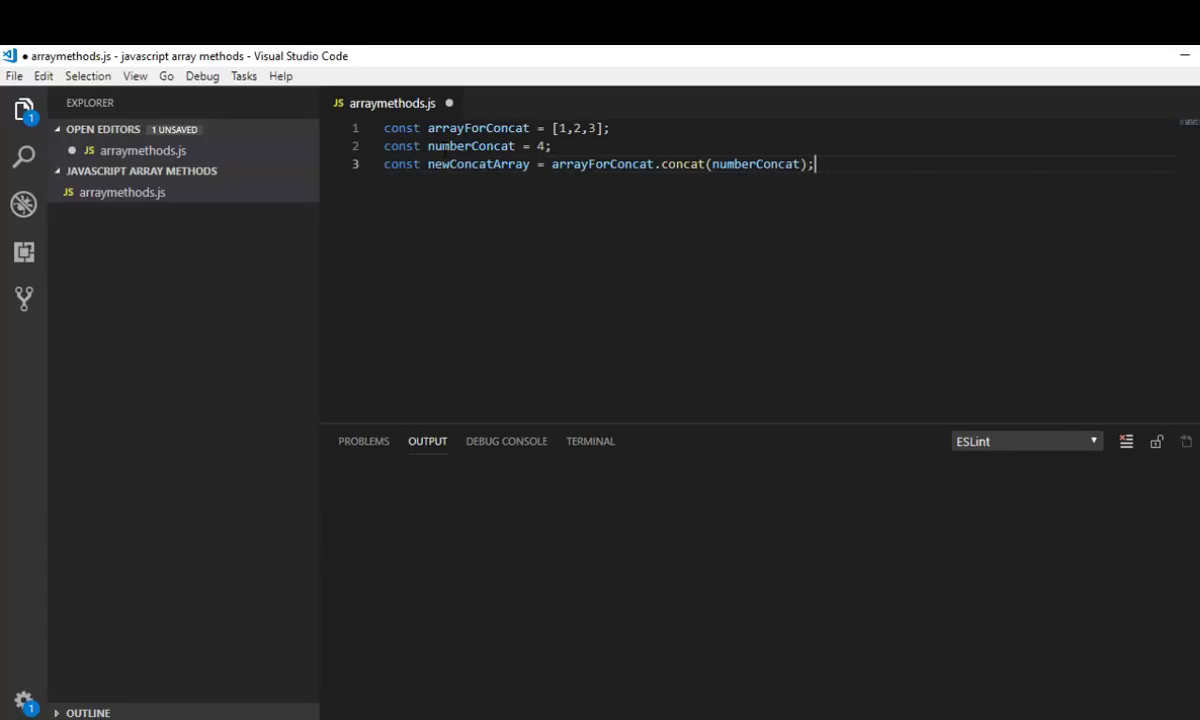
{"action": "key", "text": "Enter"}
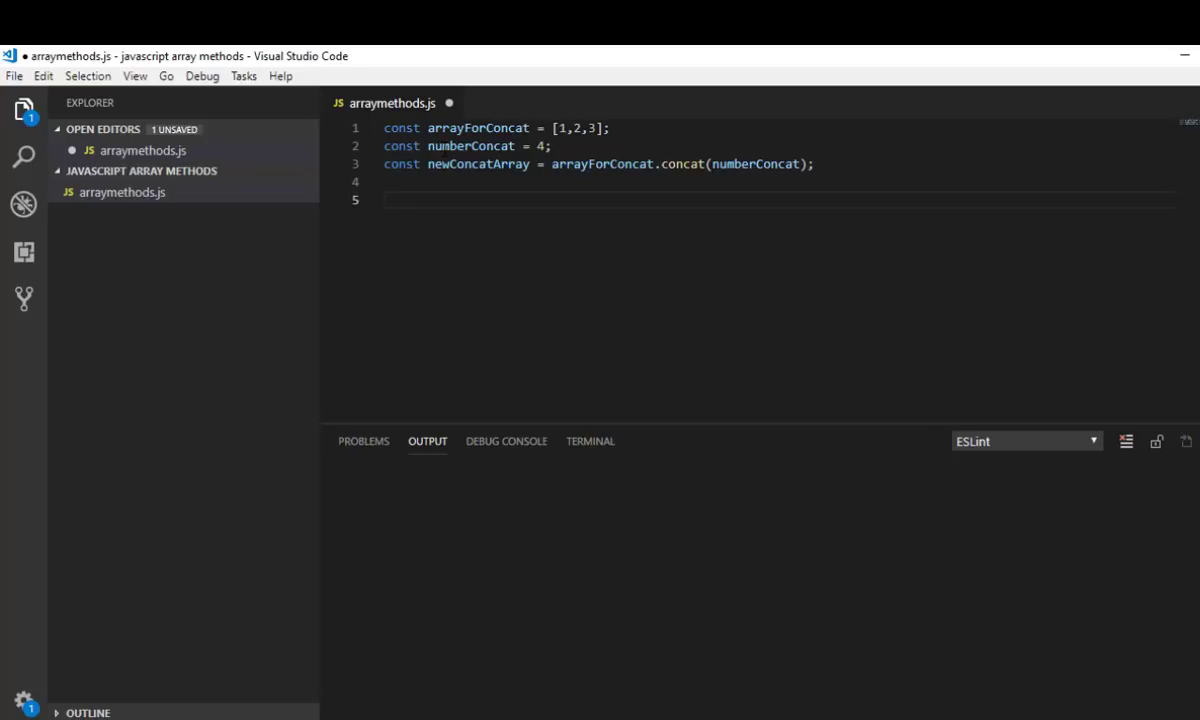
Write console.log("Array for Concat ::: ", arrayForConcat); on line 5
{"action": "type", "text": "console"}
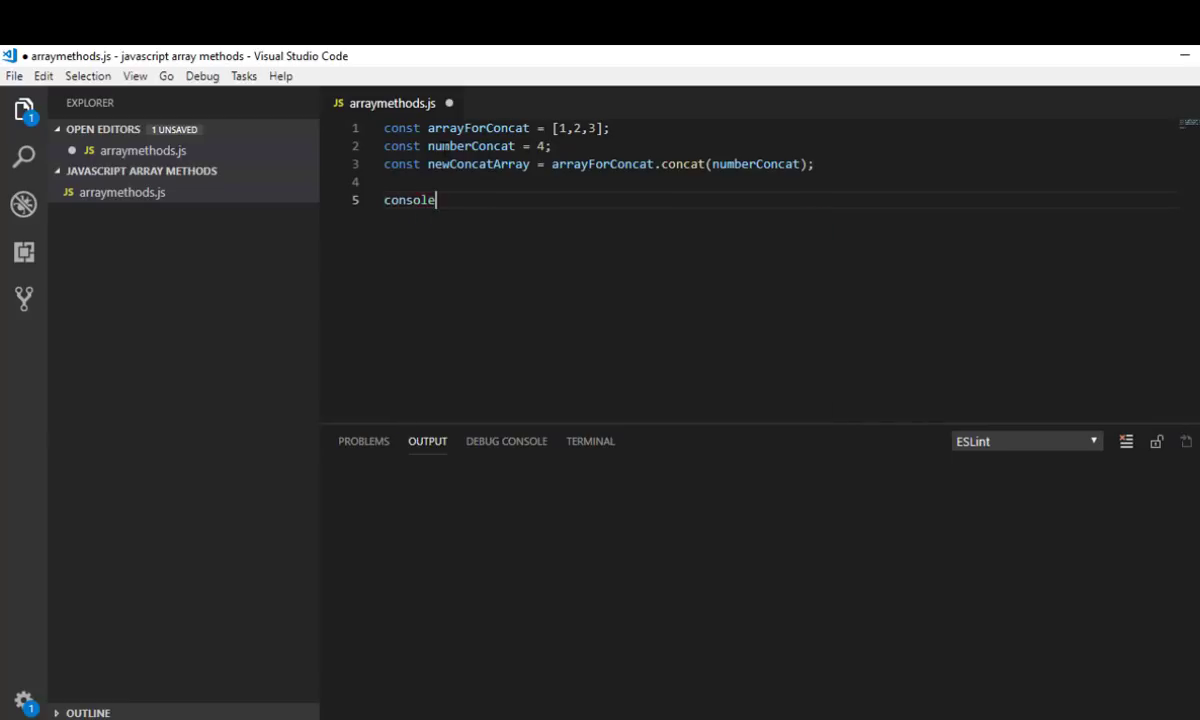
{"action": "type", "text": ".log()"}
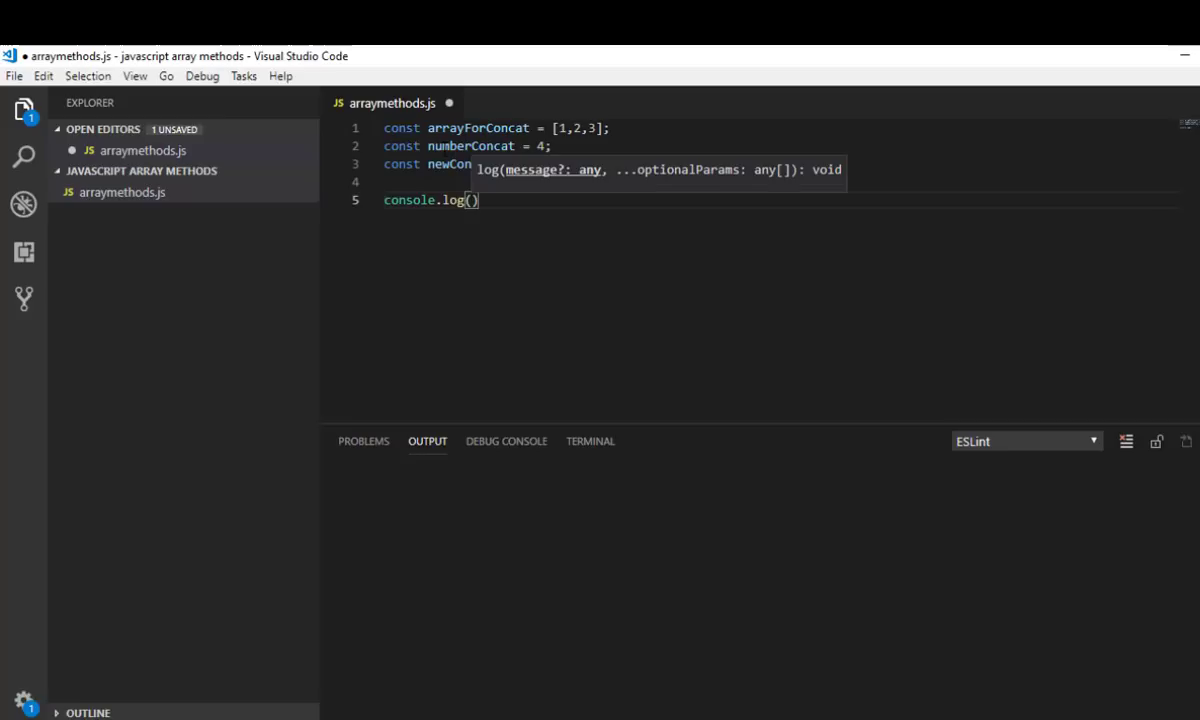
{"action": "type", "text": "\"\""}
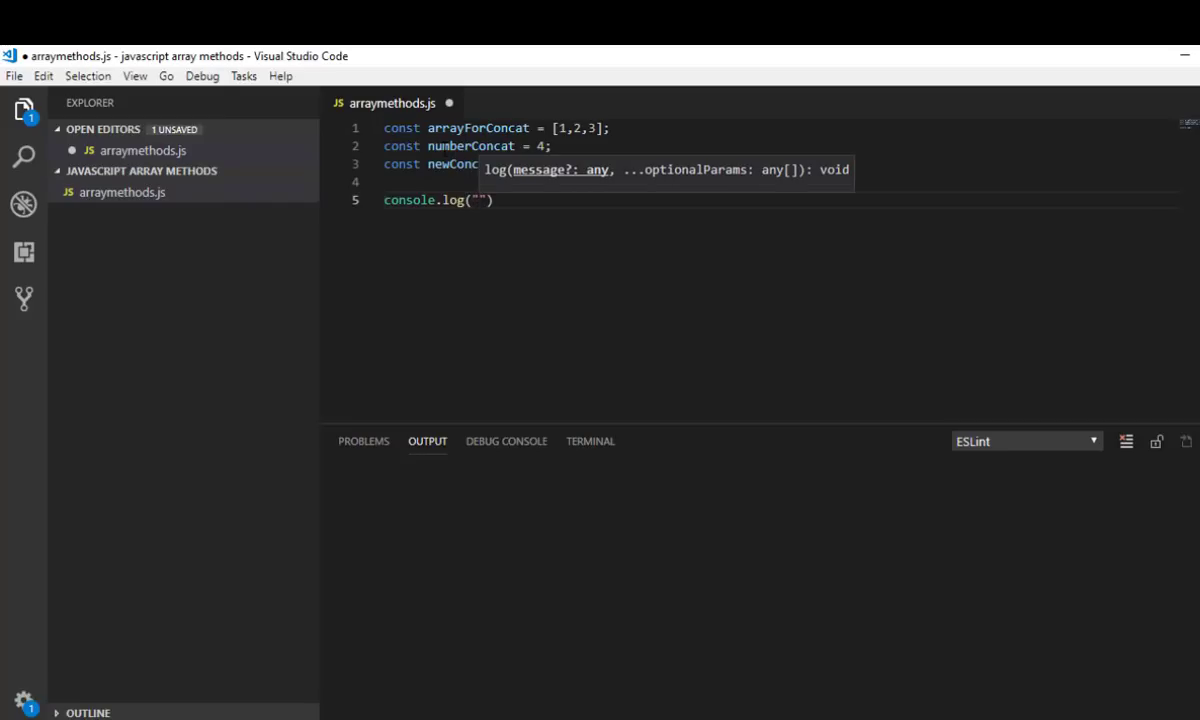
{"action": "type", "text": "Array for Concat"}
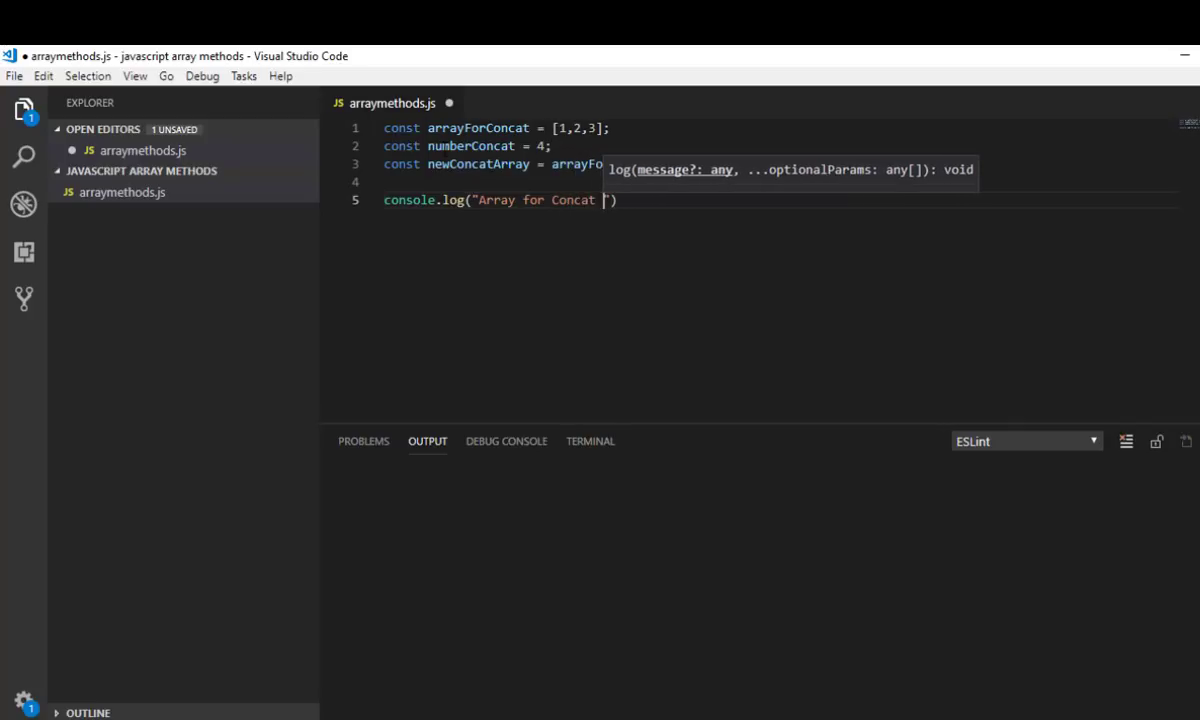
{"action": "type", "text": ":::"}
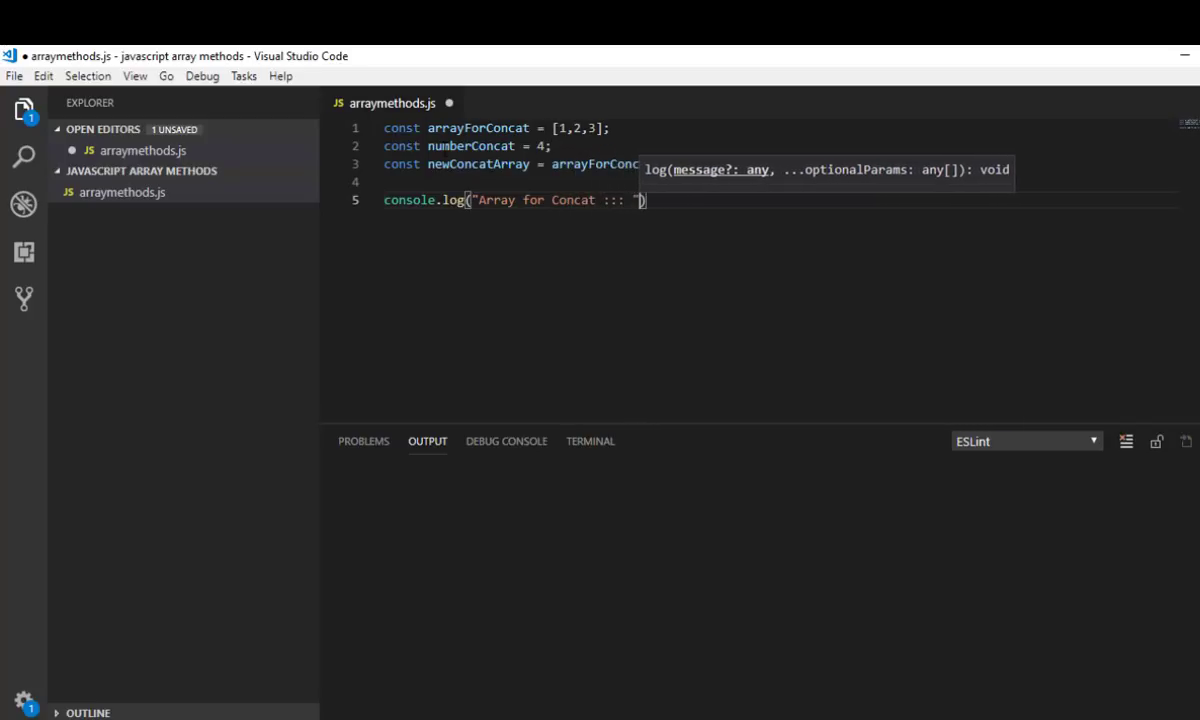
{"action": "type", "text": "a"}
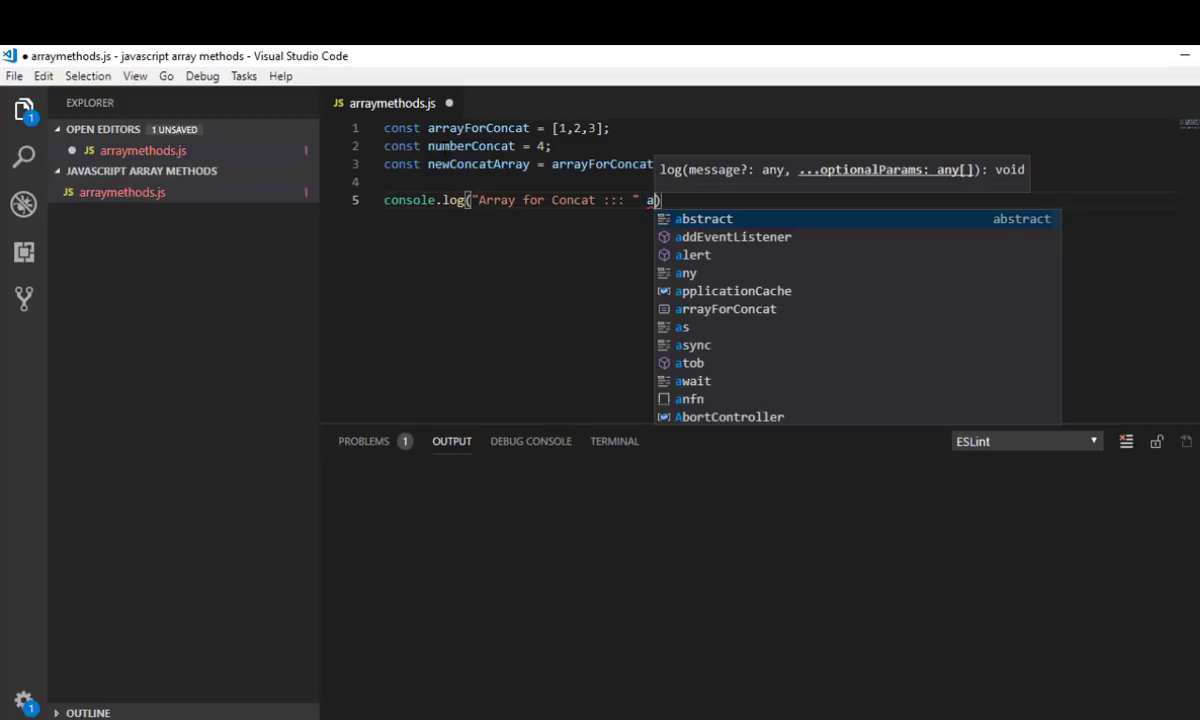
{"action": "type", "text": "rrayForConcat"}
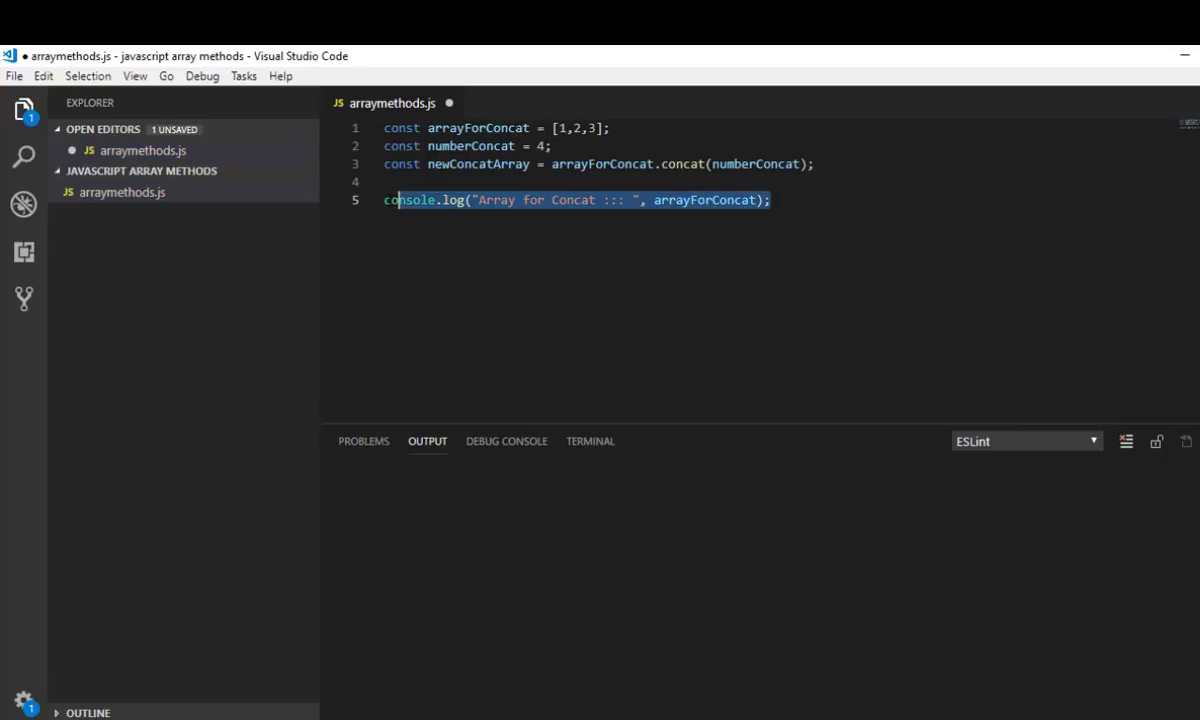
Copy the log line and change it to console.log("New Concat array ::: ", newConcatArray);
{"action": "left_click", "coordinate": [744, 200]}
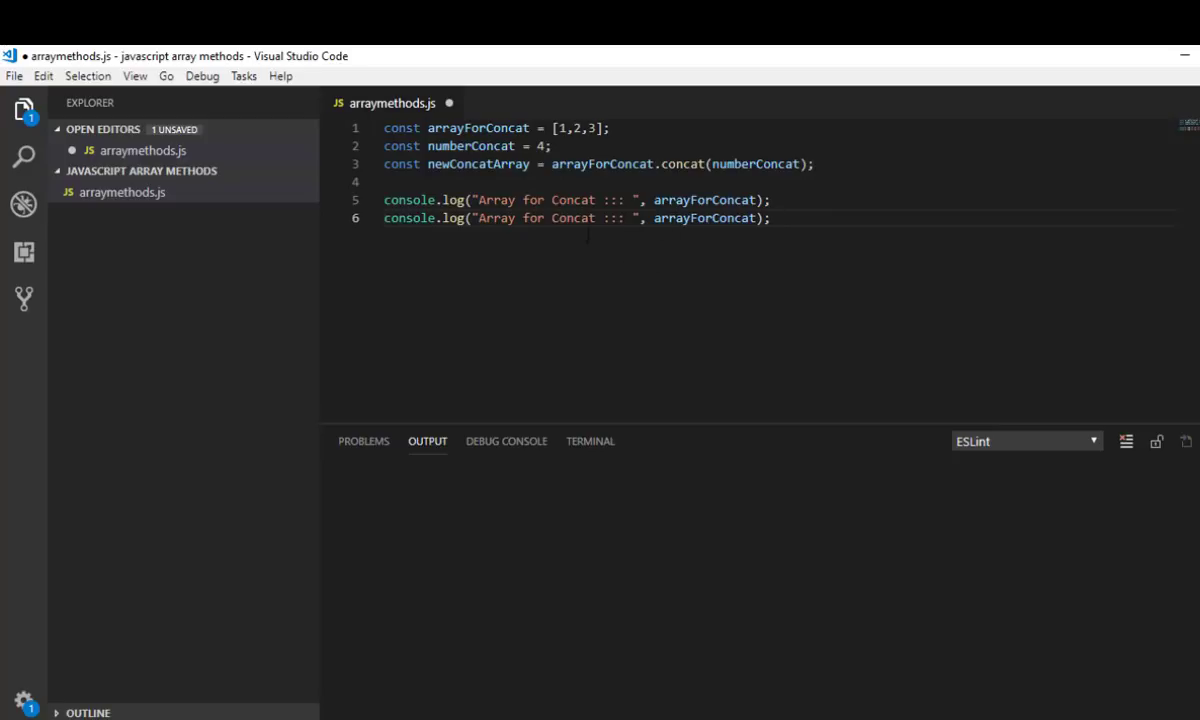
{"action": "double_click", "coordinate": [495, 218]}
{"action": "type", "text": "New Con"}
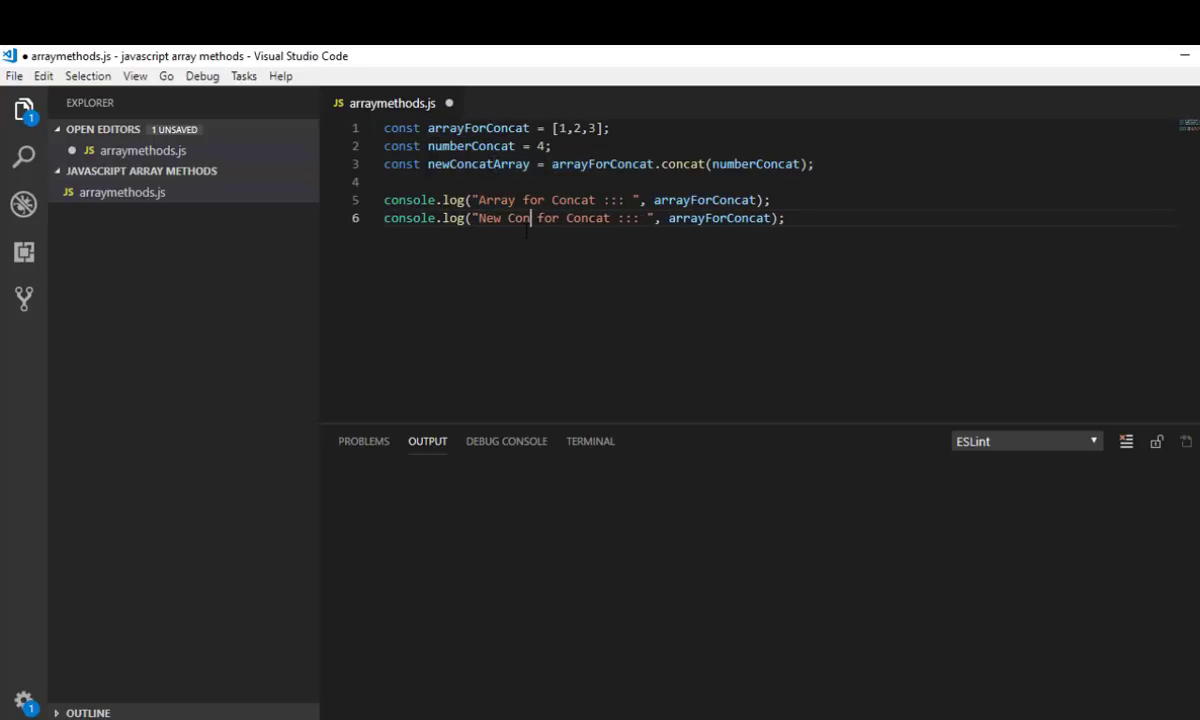
{"action": "type", "text": "cat"}
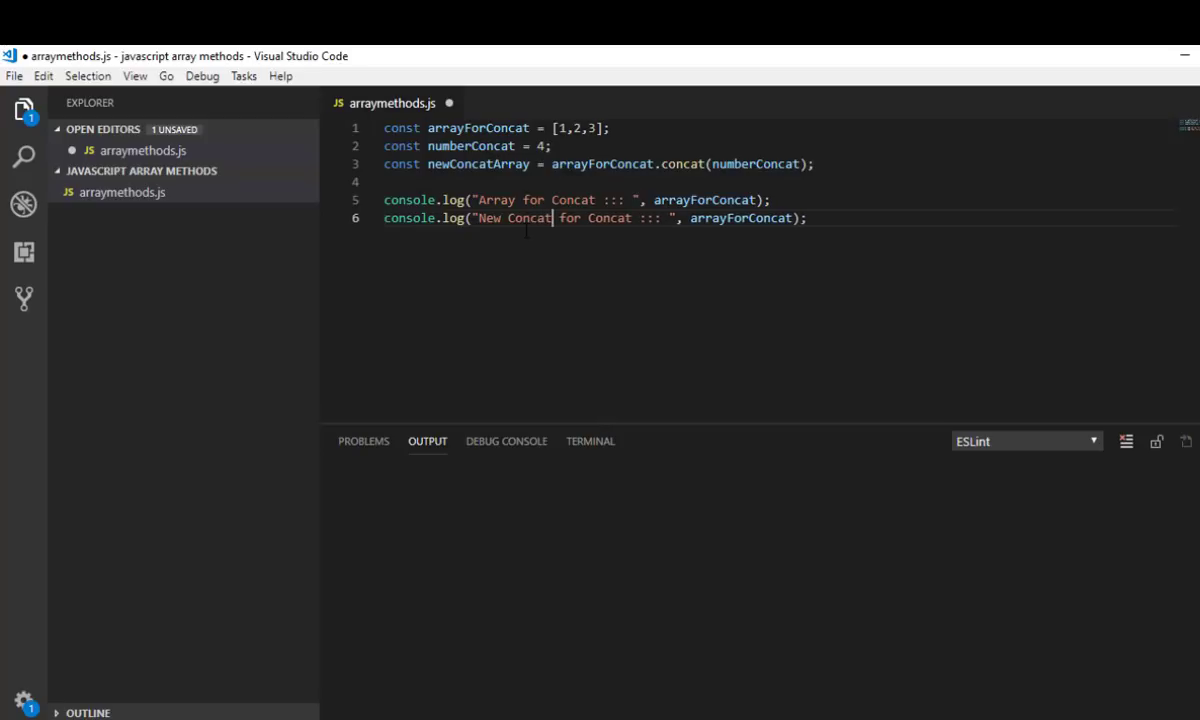
{"action": "key", "text": "Backspace"}
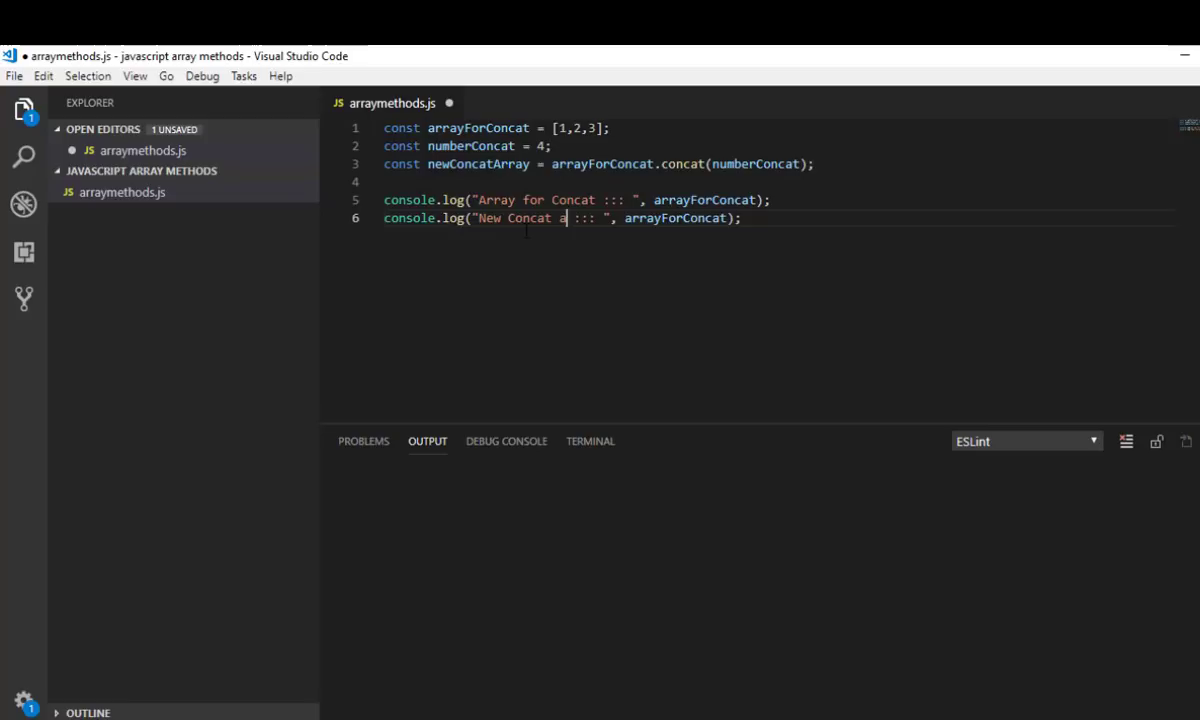
{"action": "type", "text": "rray"}
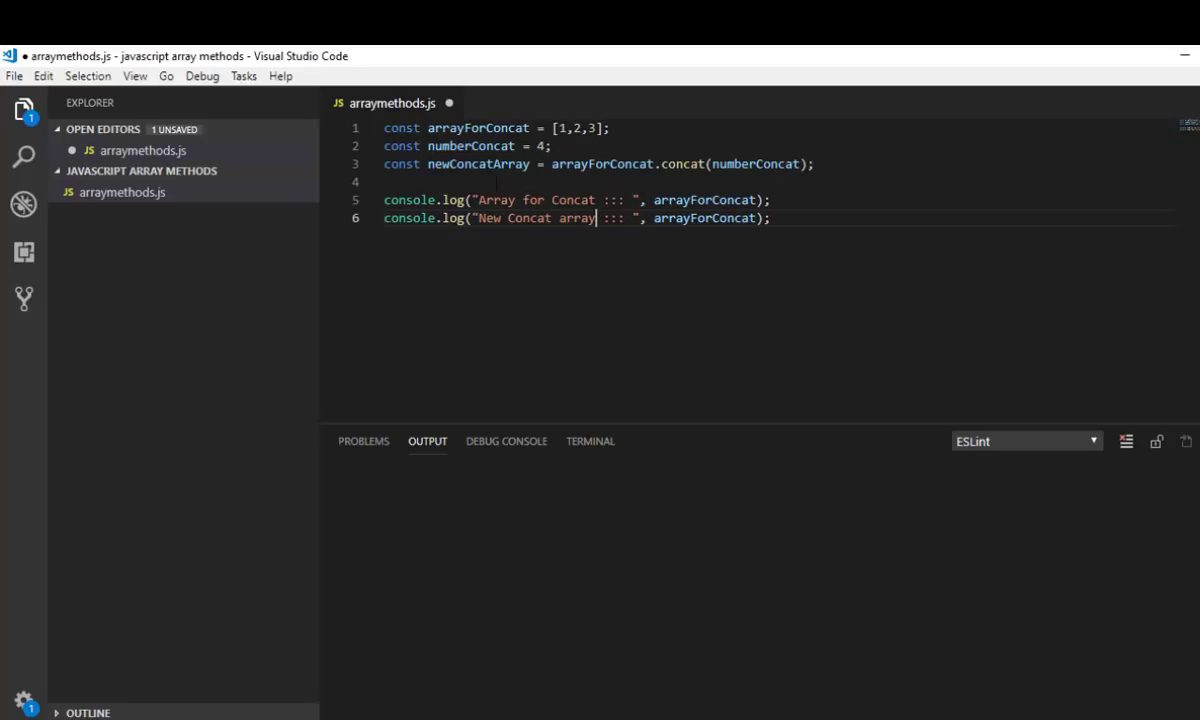
{"action": "type", "text": "newConcatArray"}
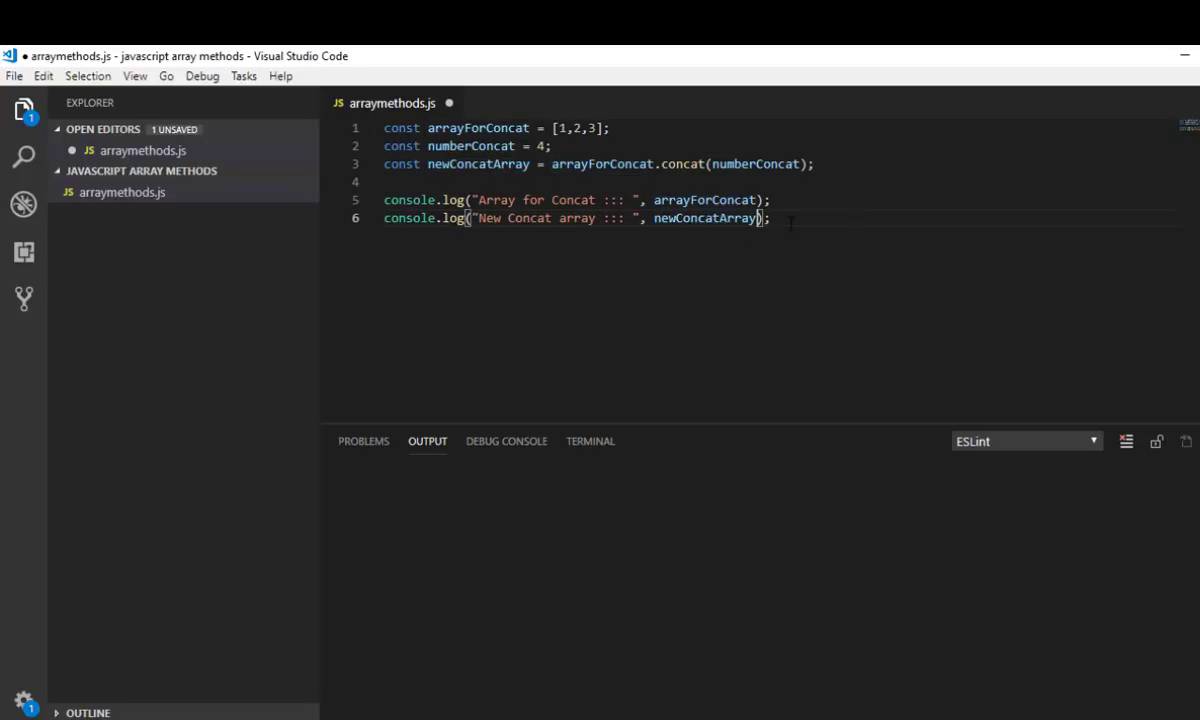
{"action": "key", "text": "Enter"}
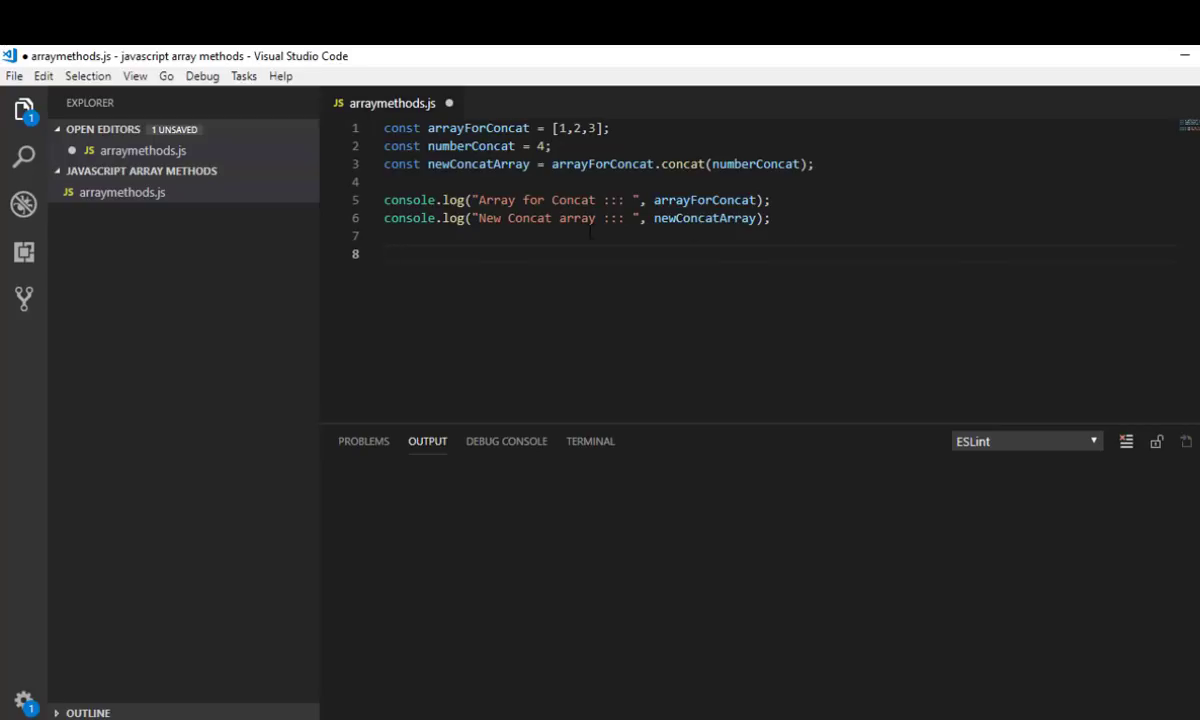
Save and run arraymethods.js, printing [1, 2, 3] and [1, 2, 3, 4]
{"action": "key", "text": "Ctrl+s"}
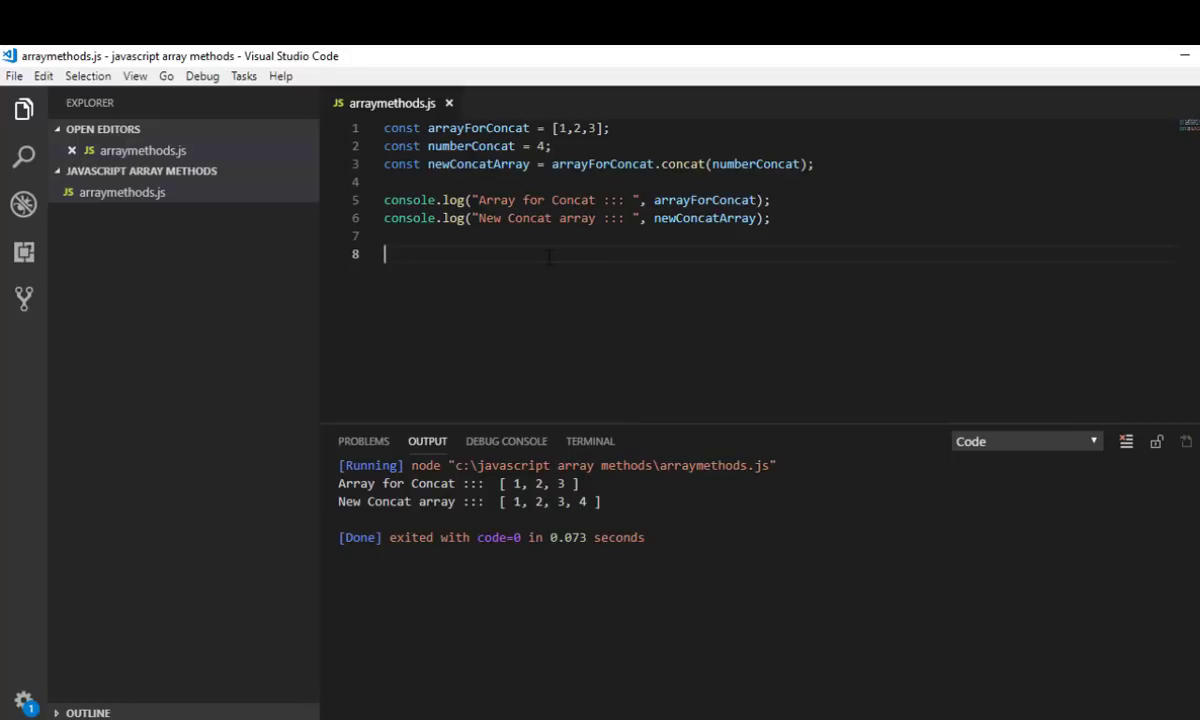
Add a // divider, then declare arrayForPush = [1,2,3] and numberPush = 4
{"action": "type", "text": "/"}
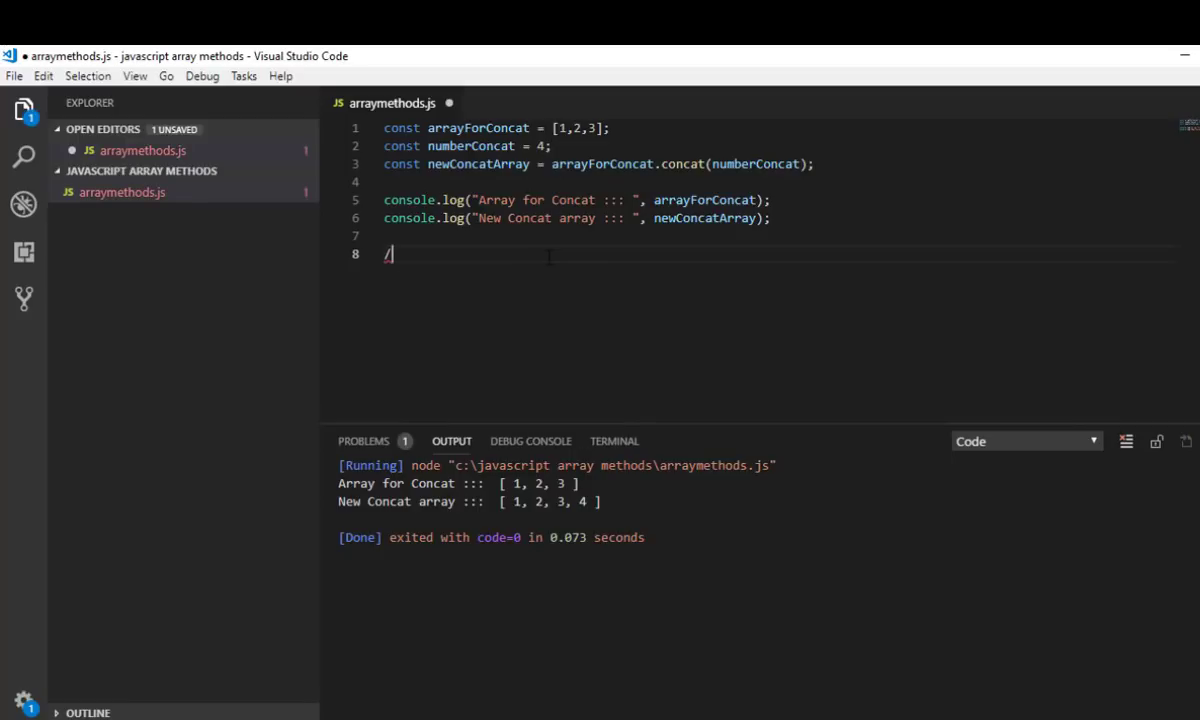
{"action": "type", "text": "/"}
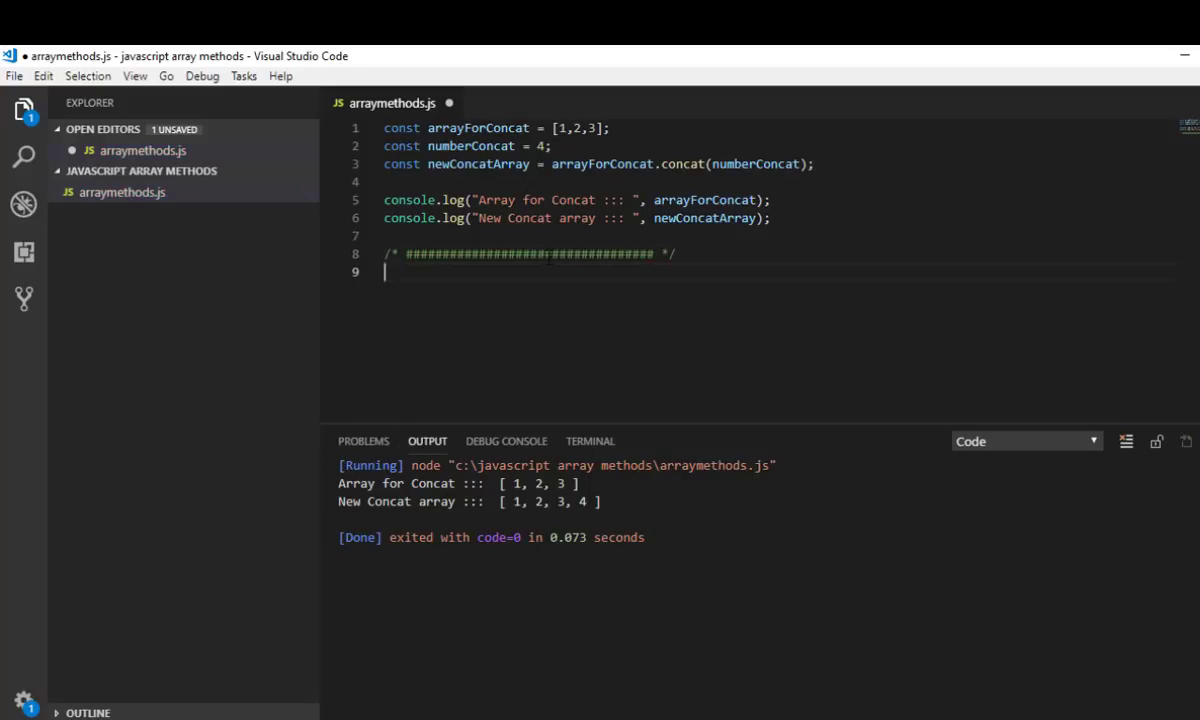
{"action": "key", "text": "Enter"}
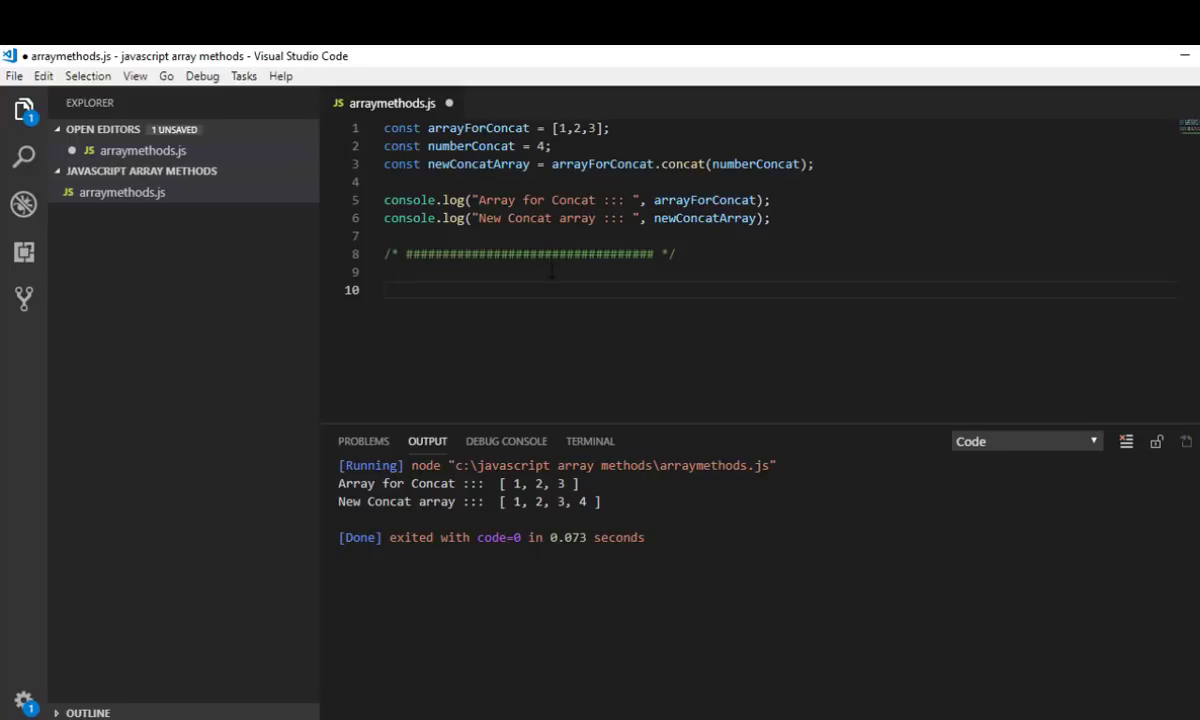
{"action": "type", "text": "const"}
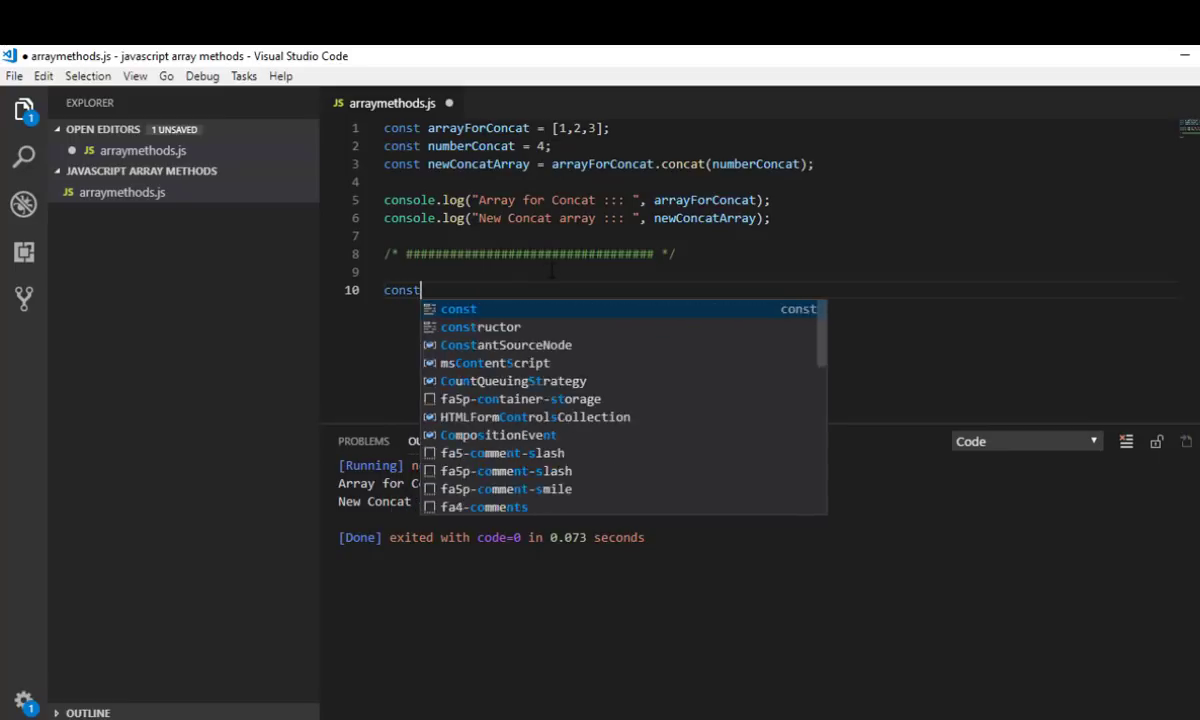
{"action": "type", "text": "array"}
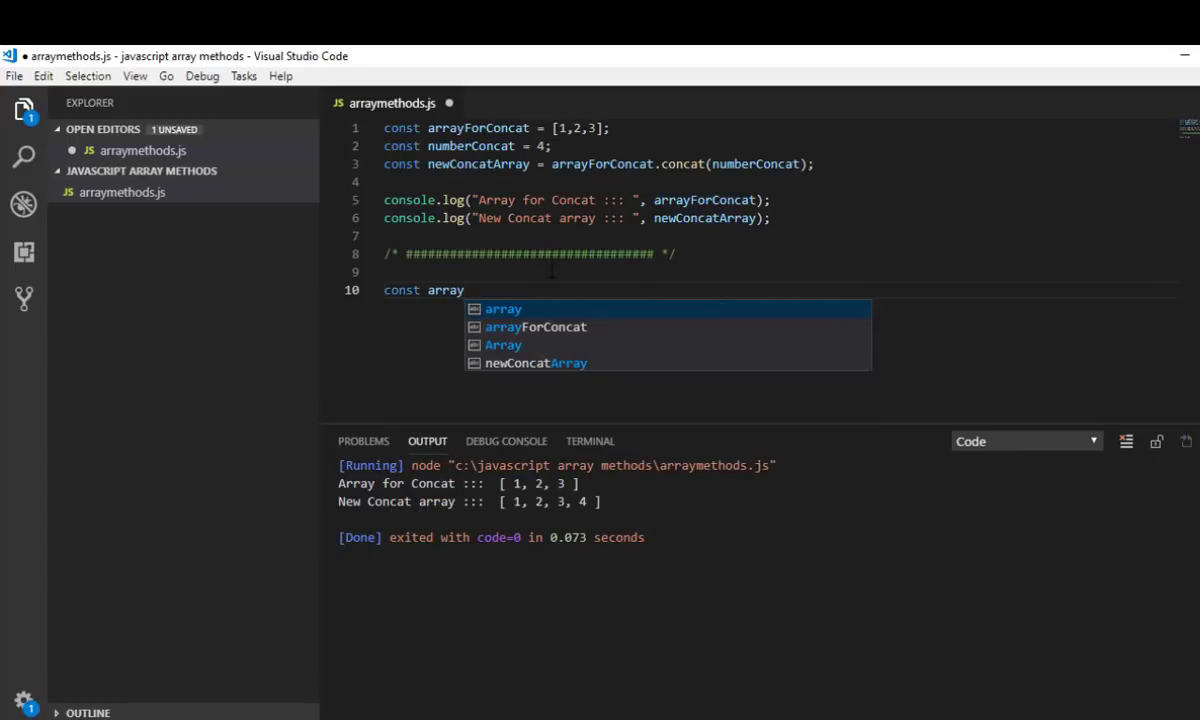
{"action": "type", "text": "ForP"}
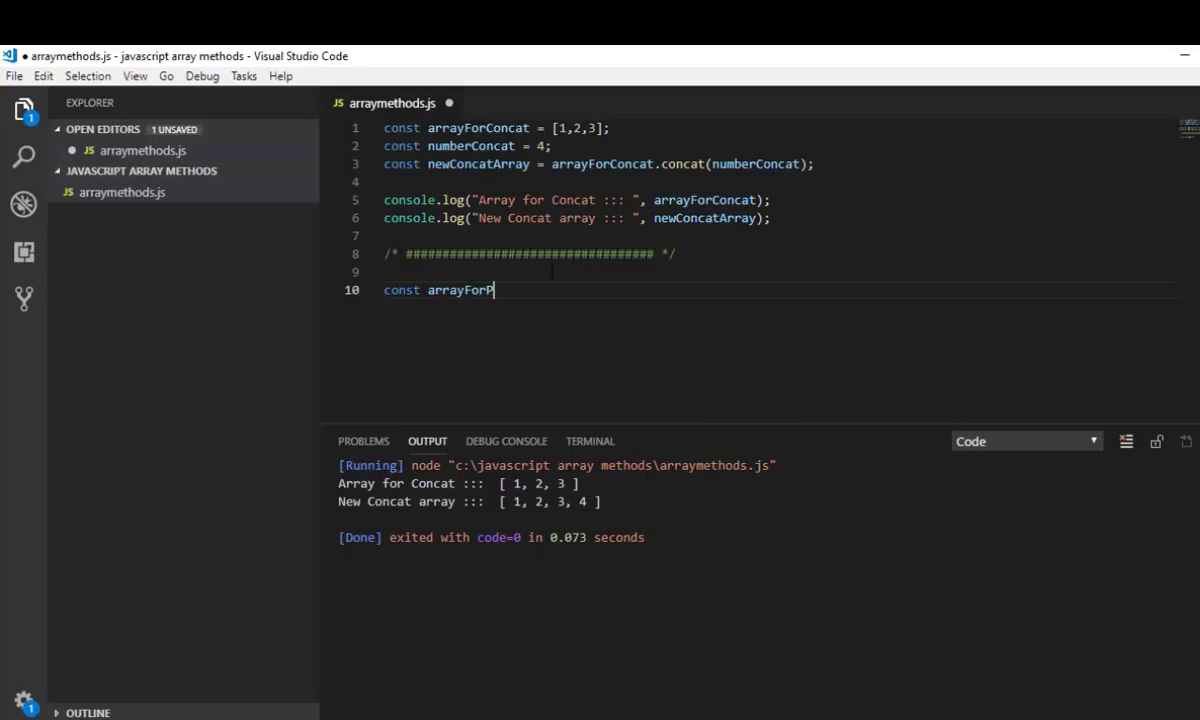
{"action": "type", "text": "ush"}
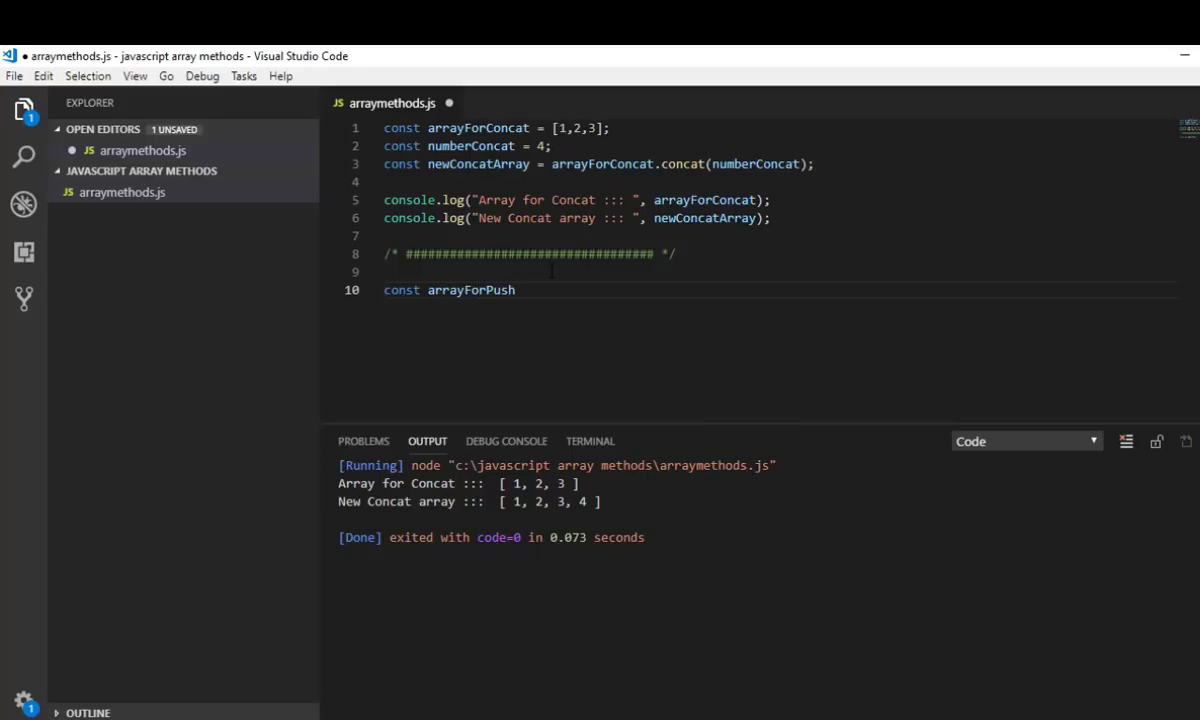
{"action": "type", "text": "= [1]"}
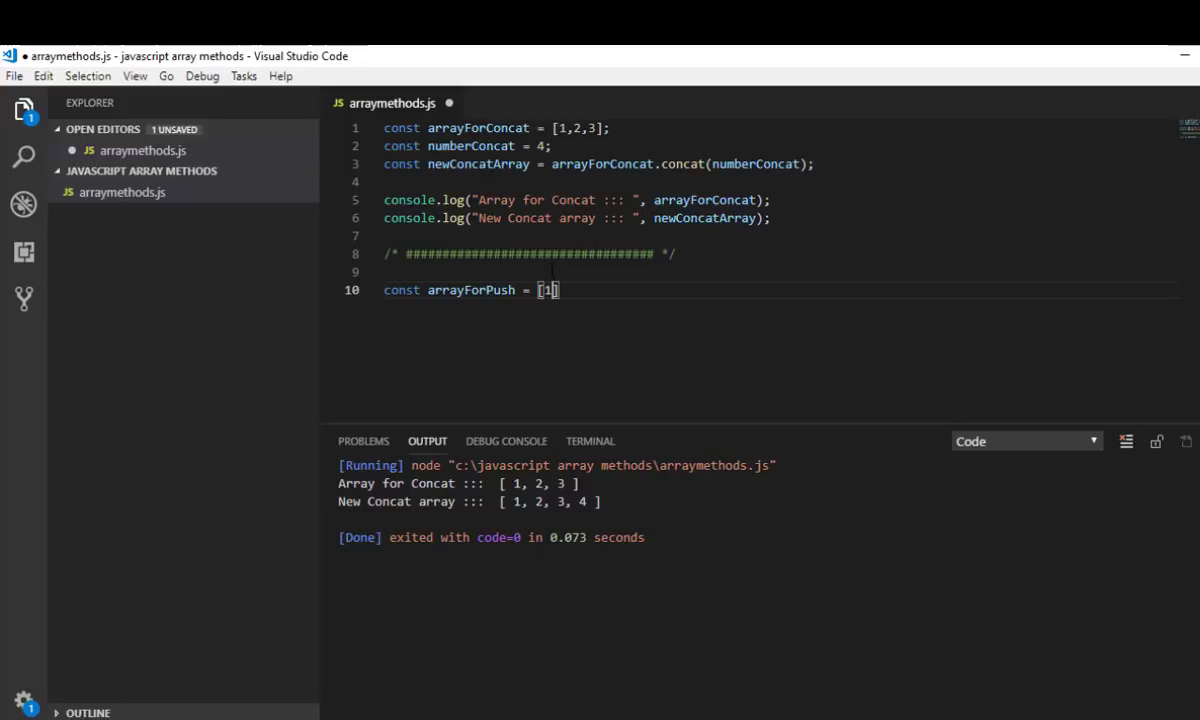
{"action": "type", "text": ",2,3"}
{"action": "type", "text": "const numberP"}
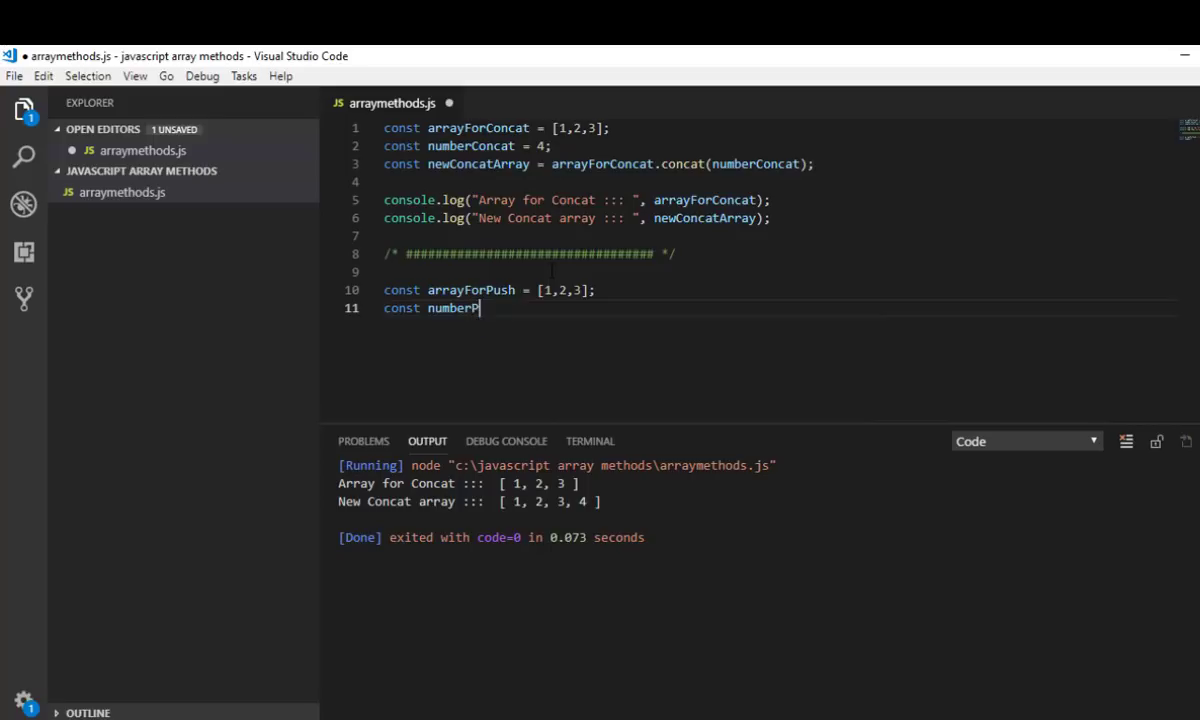
{"action": "type", "text": "ush"}
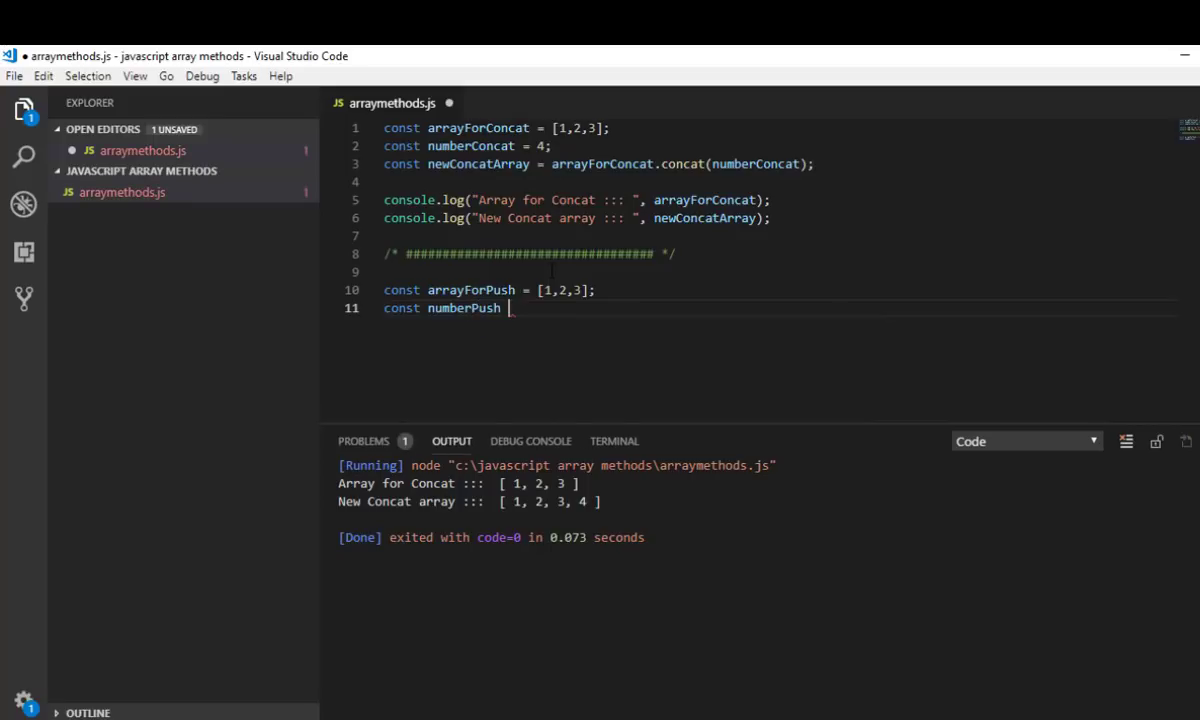
{"action": "type", "text": "= 4"}
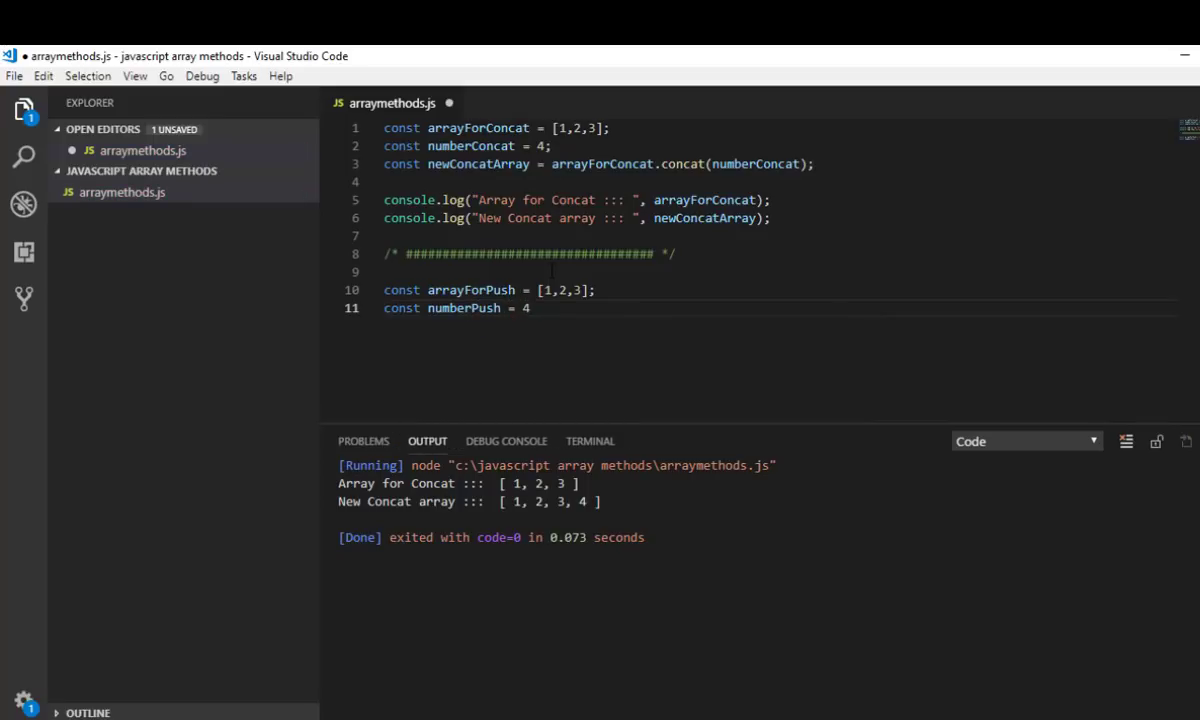
{"action": "type", "text": ";"}
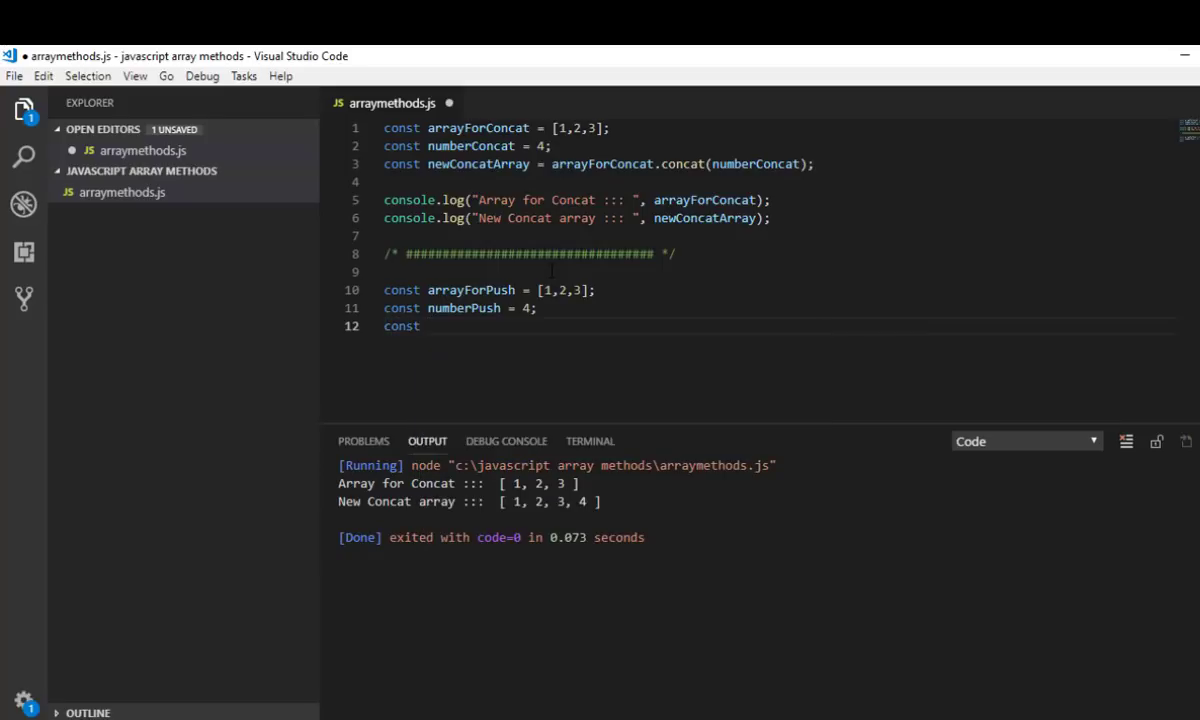
Declare const newPushArray = arrayForPush.push(numberPush); on line 12
{"action": "type", "text": "newPush"}
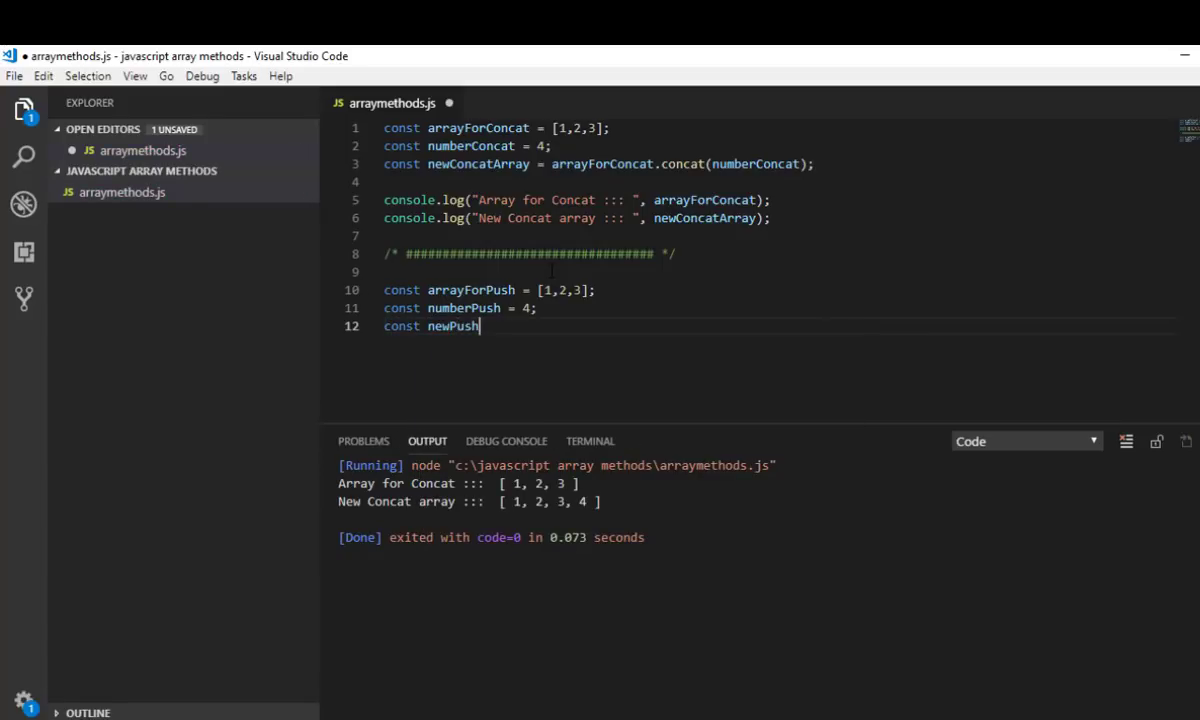
{"action": "type", "text": "Array ="}
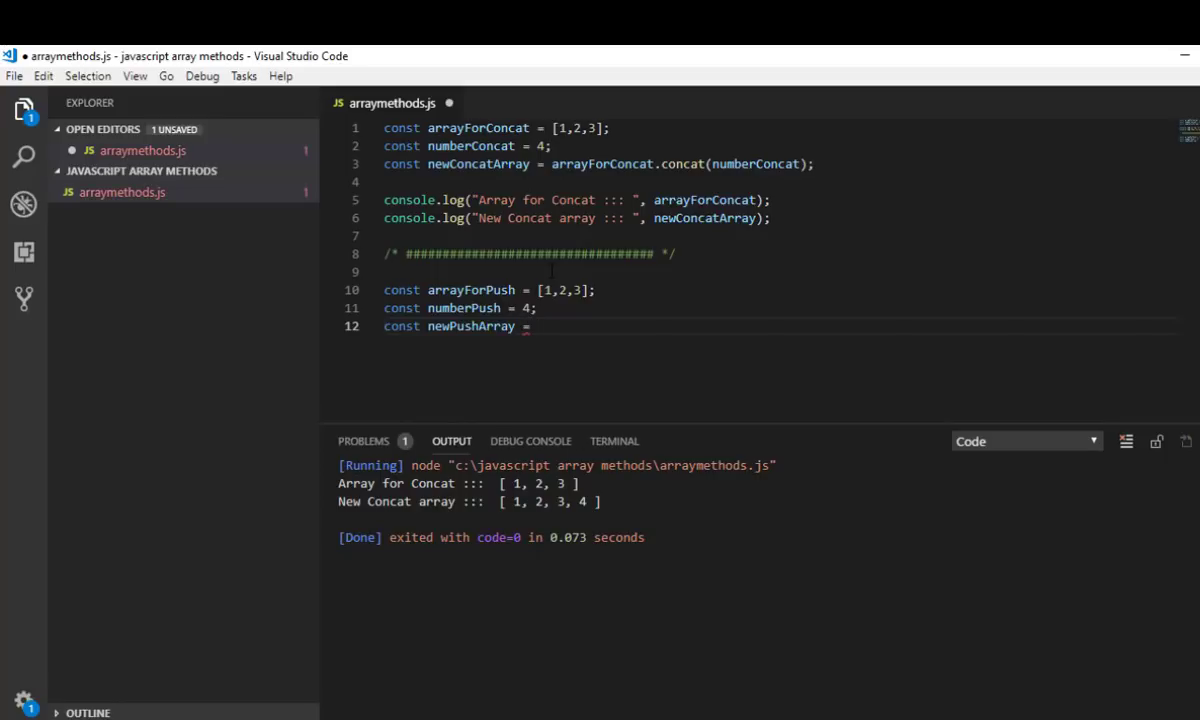
{"action": "type", "text": "arra"}
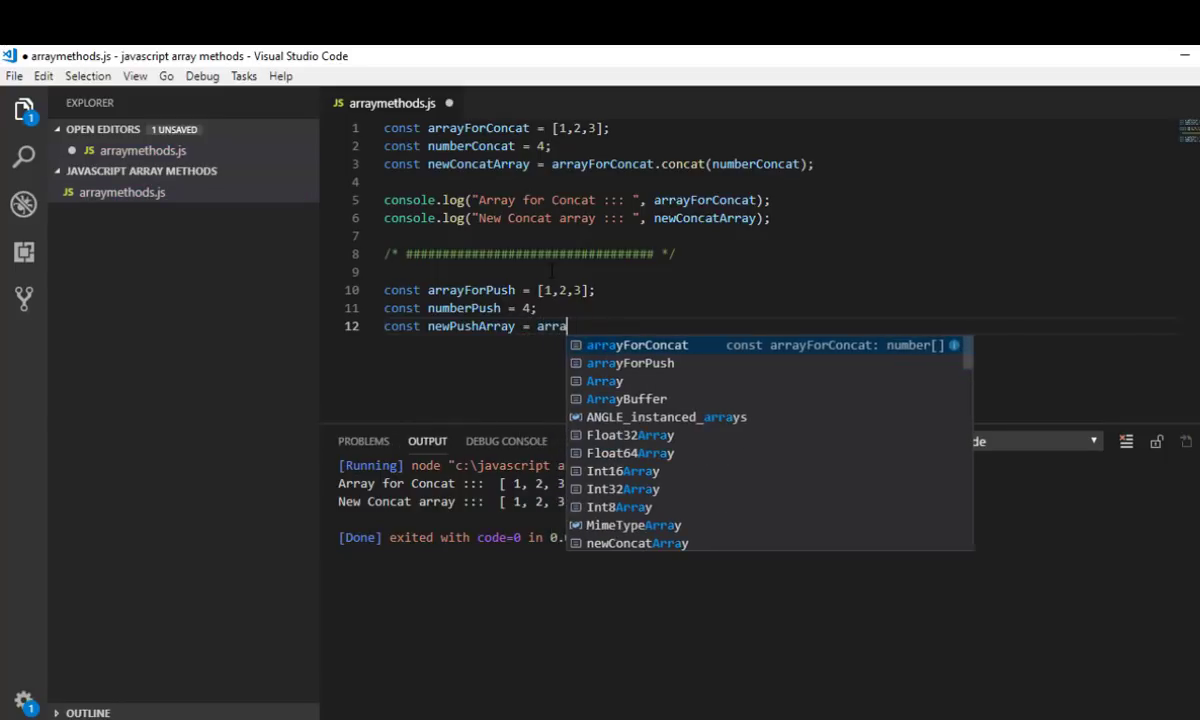
{"action": "type", "text": "for"}
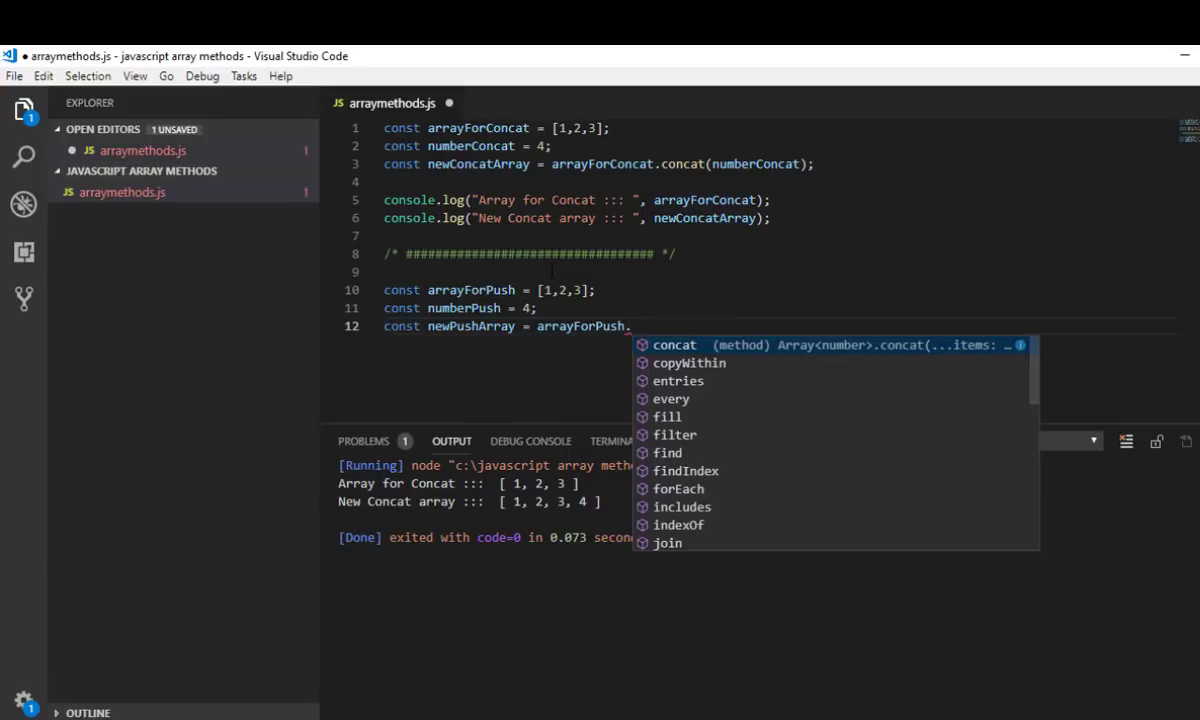
{"action": "type", "text": "push("}
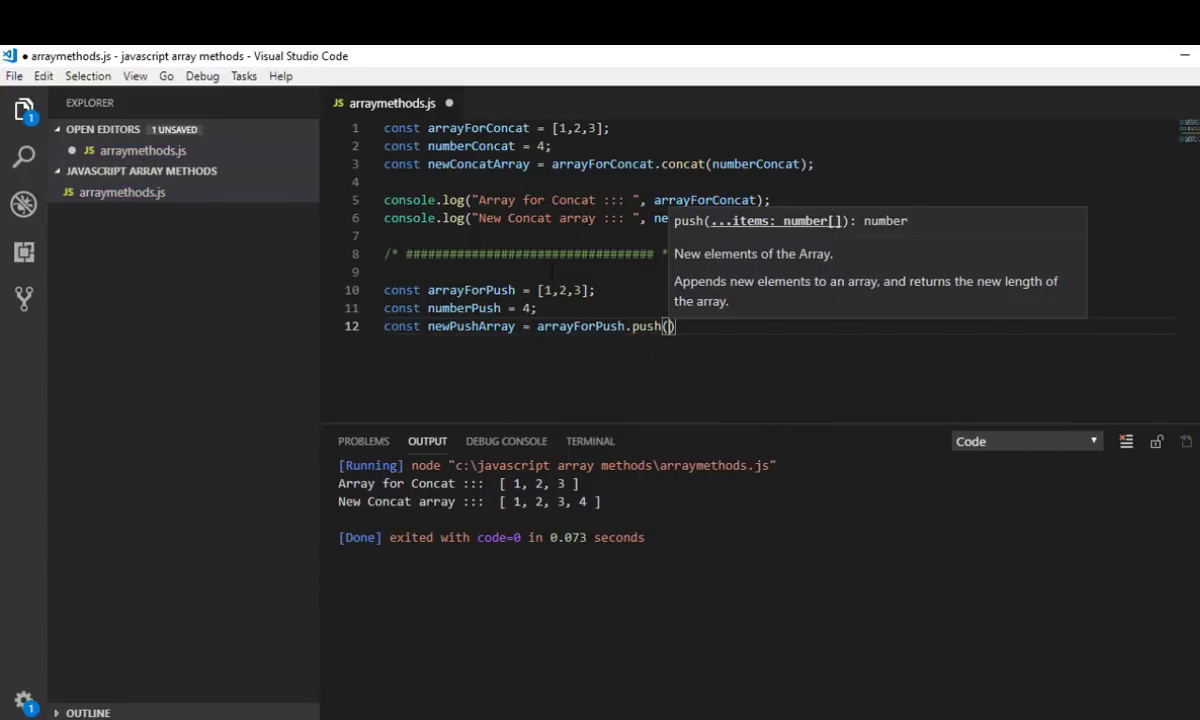
{"action": "type", "text": "numberPush"}
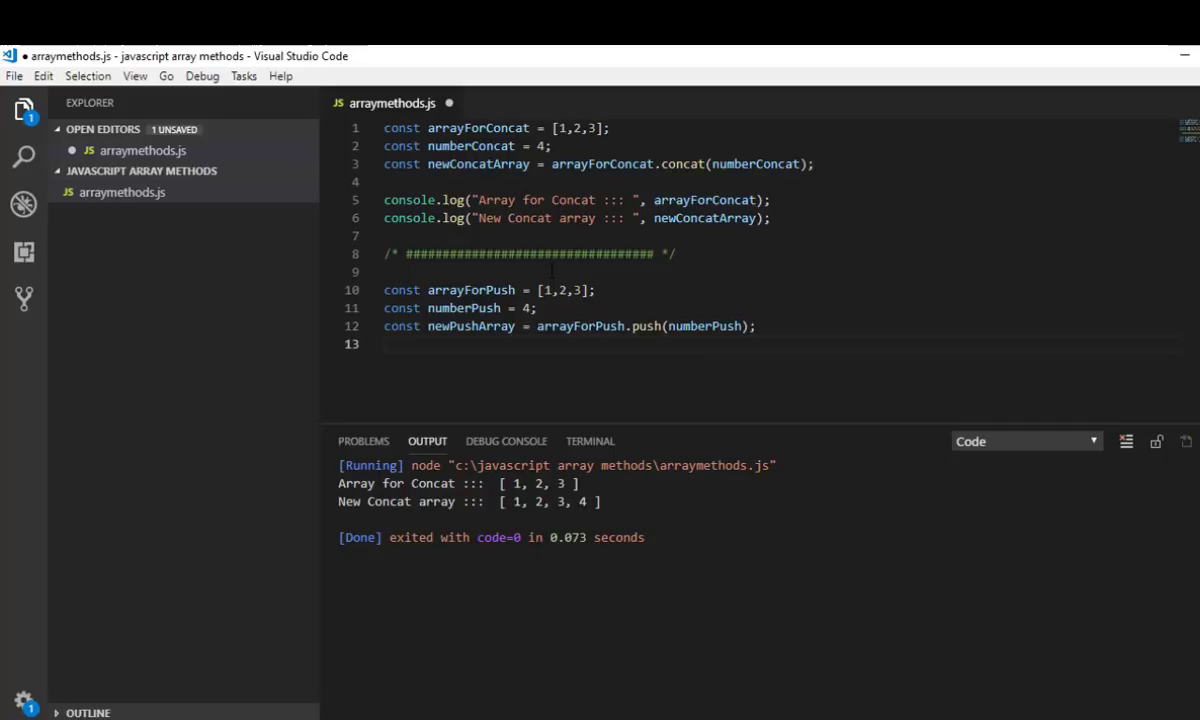
Log arrayForPush with the label "Array for Push ::: " on line 14
{"action": "key", "text": "Enter"}
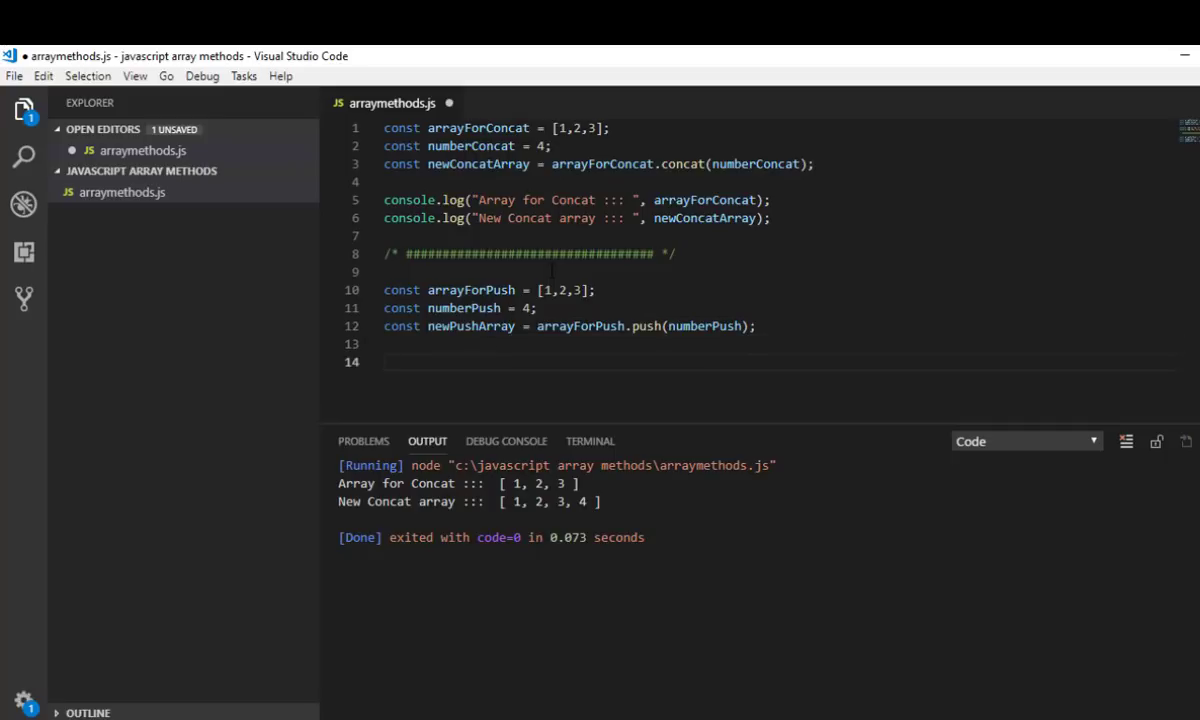
{"action": "type", "text": "console"}
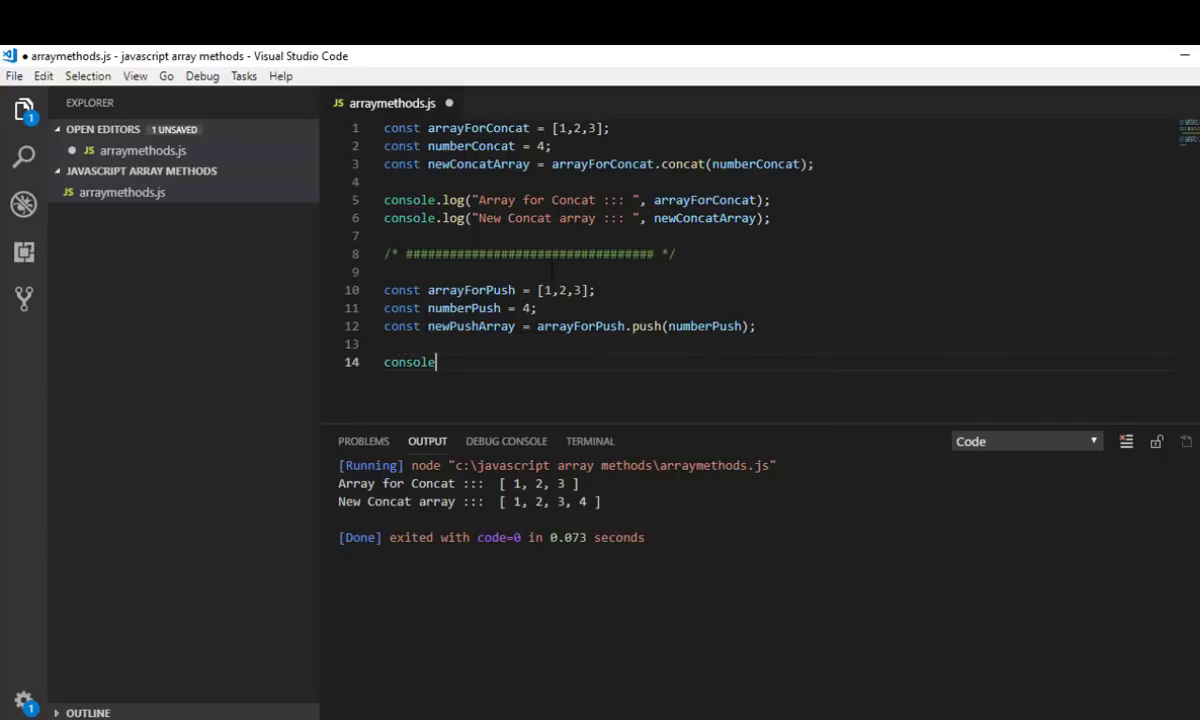
{"action": "type", "text": ".log()"}
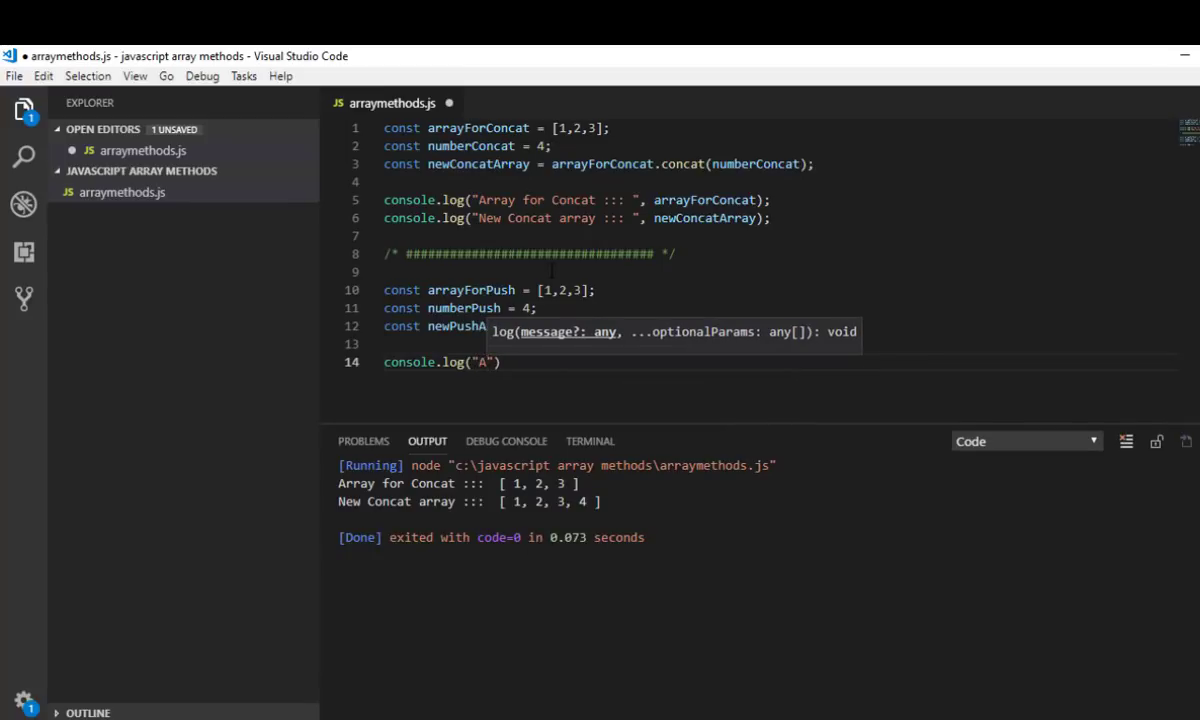
{"action": "type", "text": "Array for"}
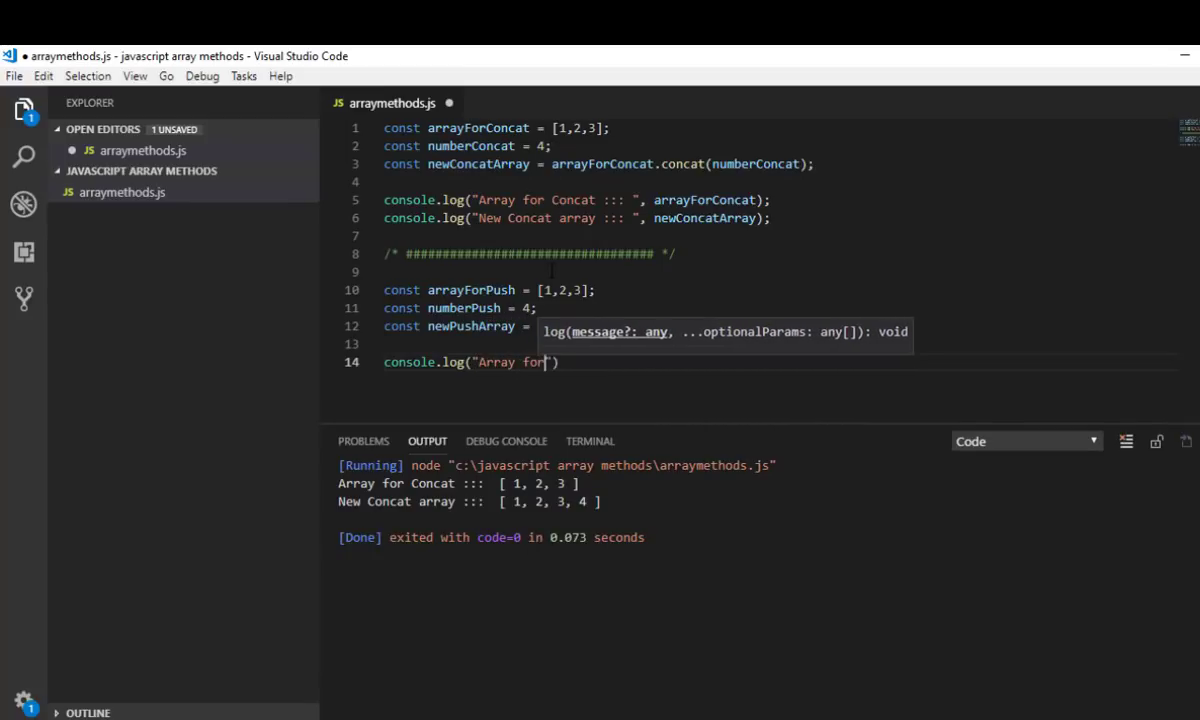
{"action": "type", "text": "Push"}
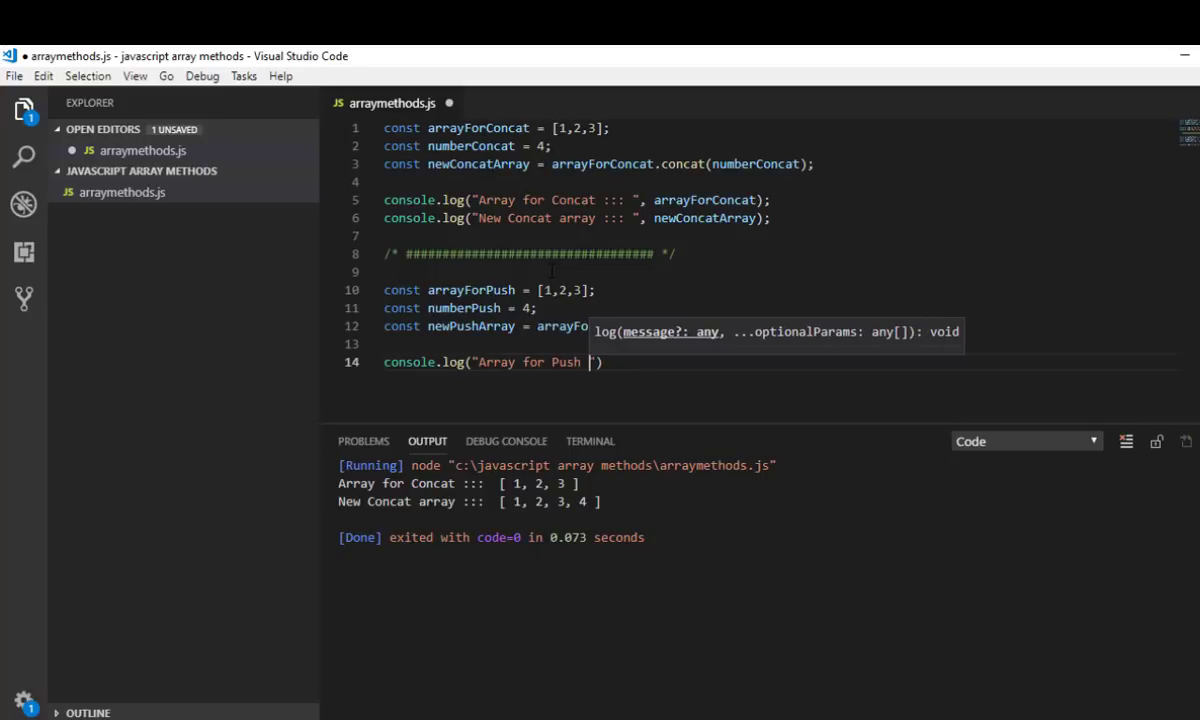
{"action": "type", "text": ":::"}
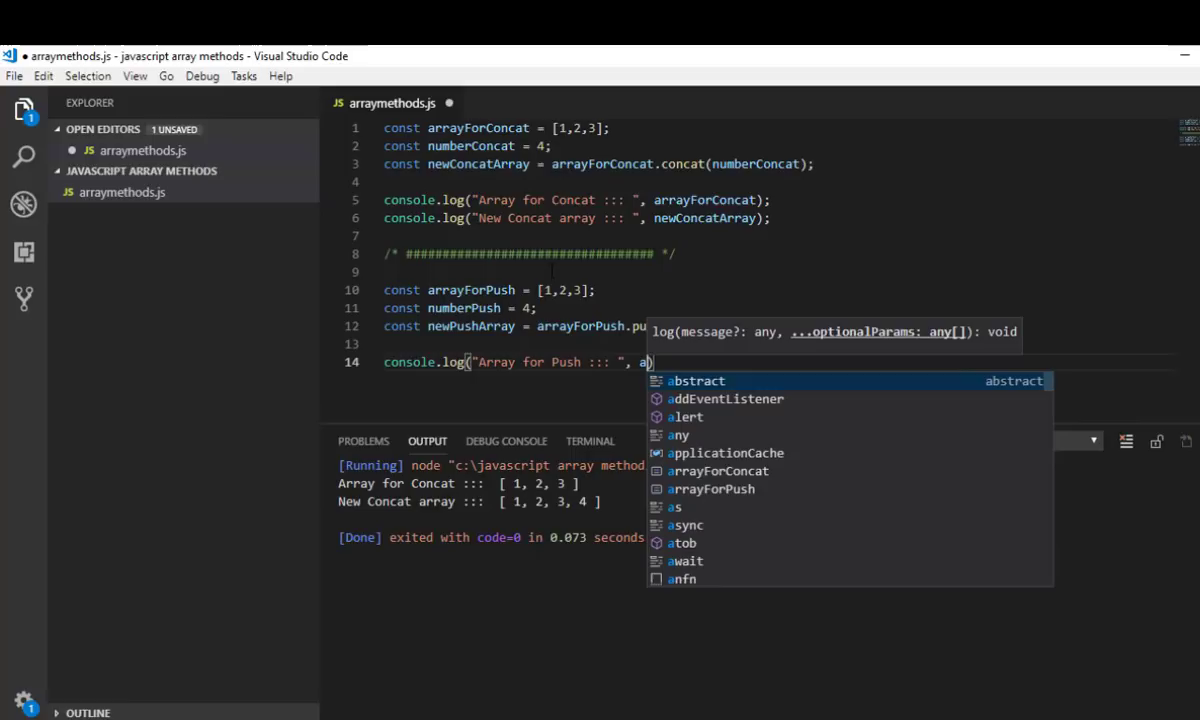
{"action": "type", "text": "rrayfo"}
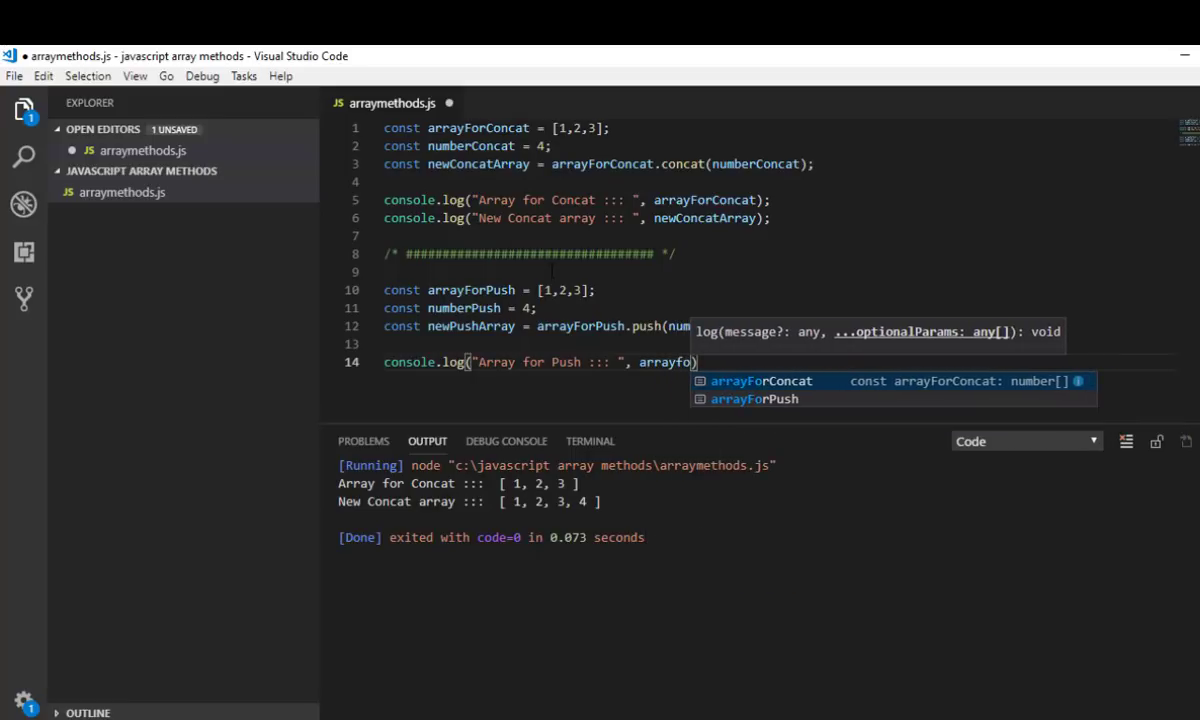
{"action": "key", "text": "Tab"}
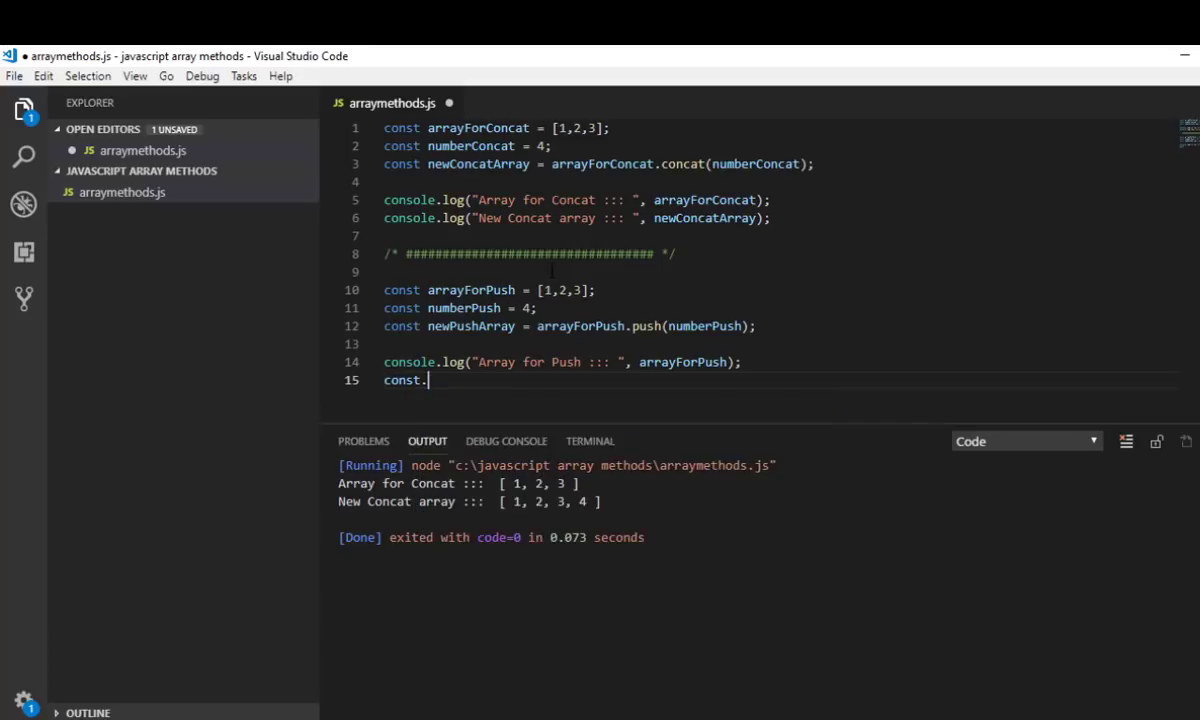
Log newPushArray with the label "New Push" on line 15 and save
{"action": "type", "text": "log(\""}
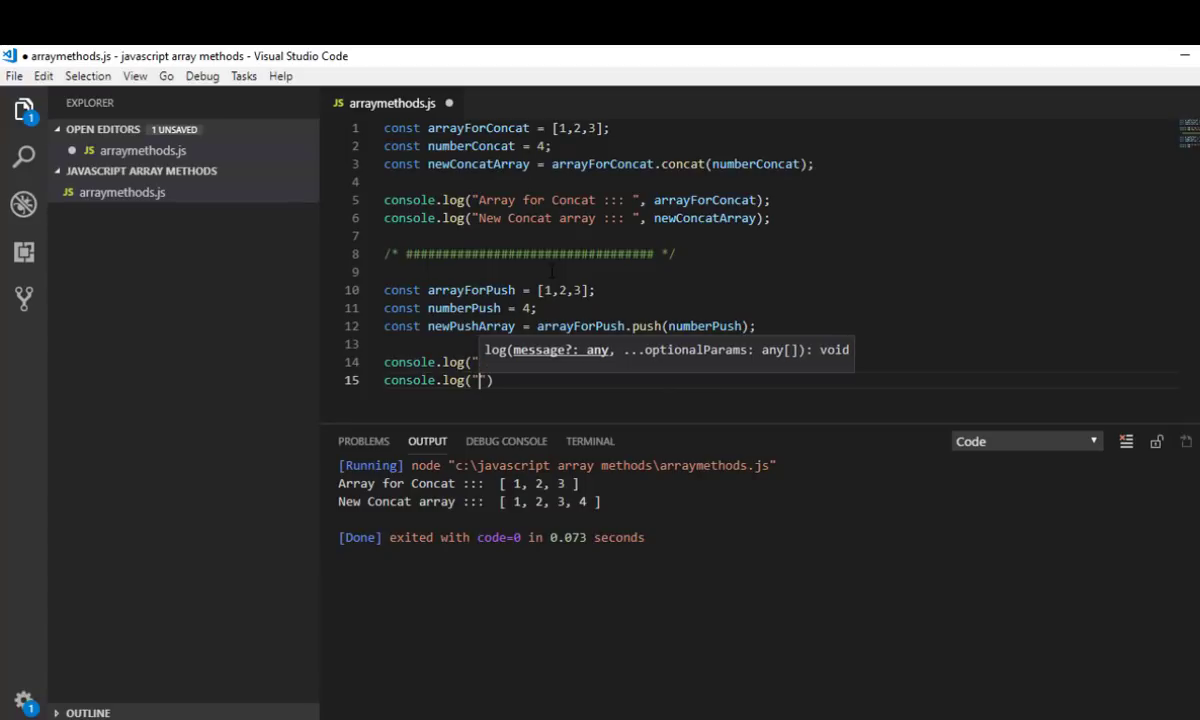
{"action": "type", "text": "New"}
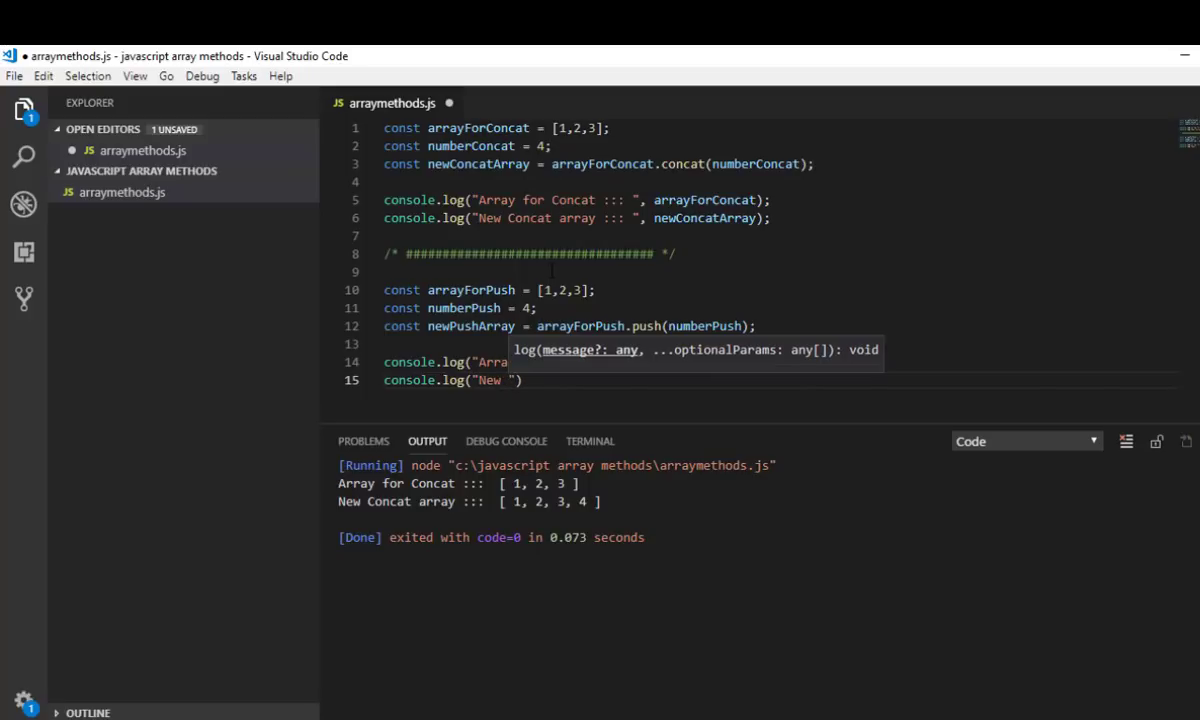
{"action": "type", "text": "Push :::"}
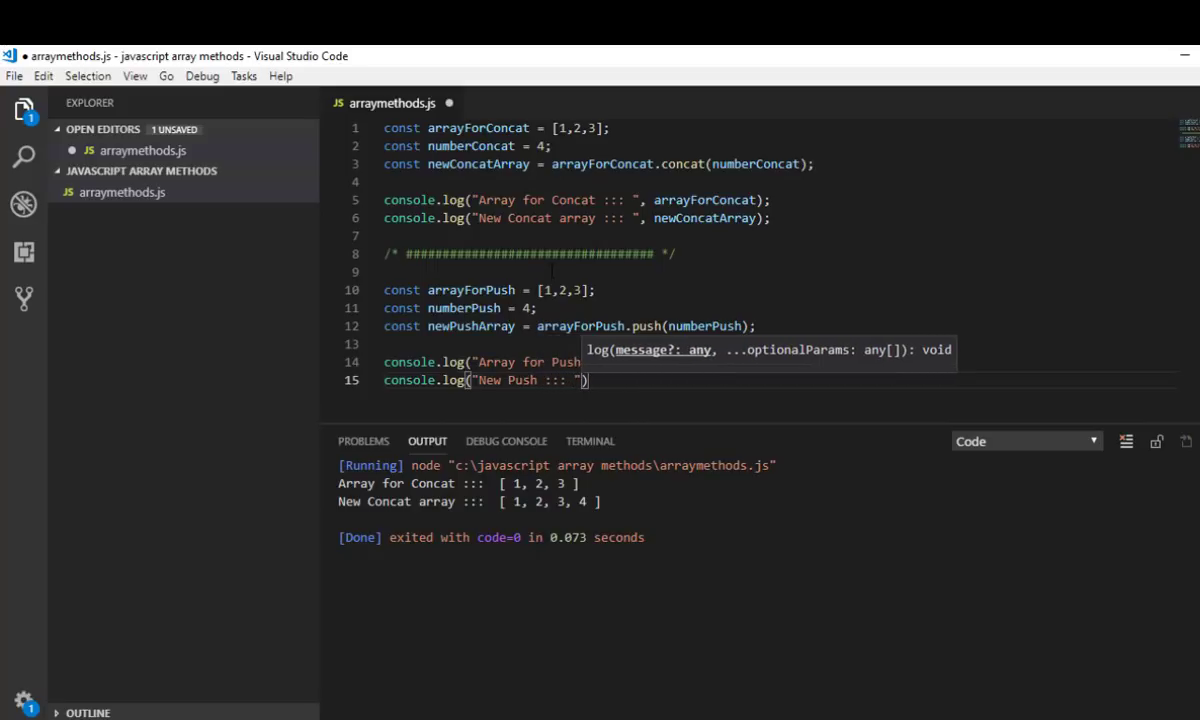
{"action": "type", "text": ","}
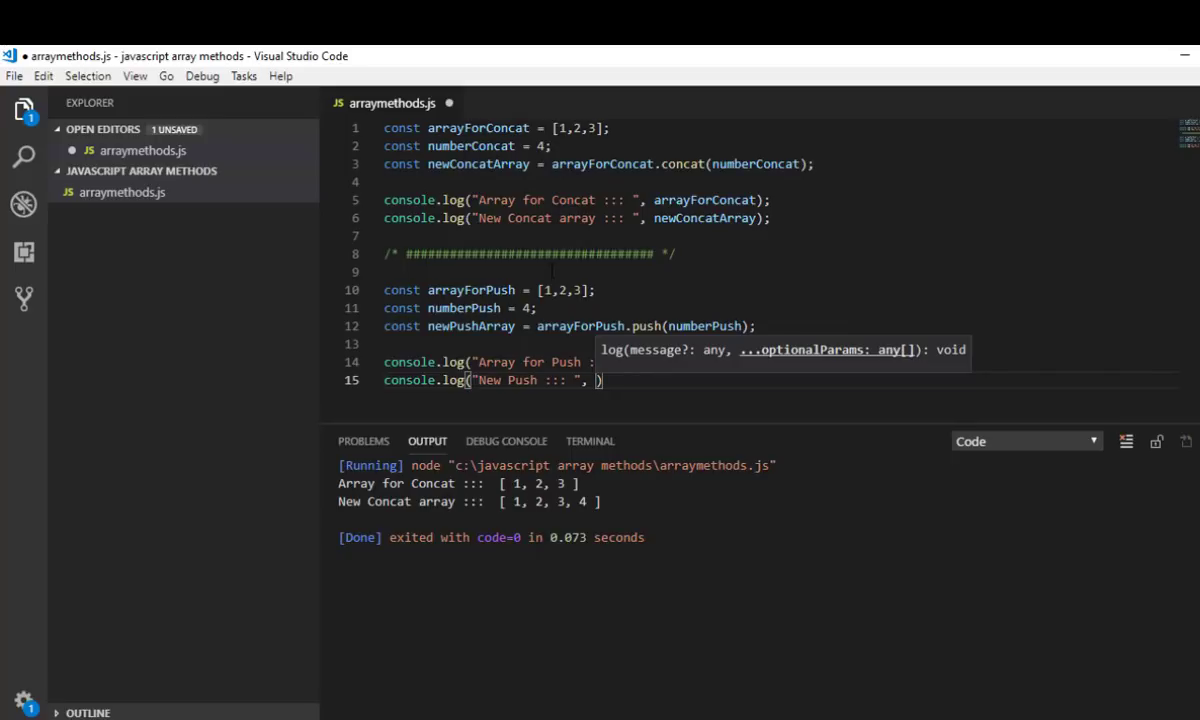
{"action": "type", "text": "newPushArray"}
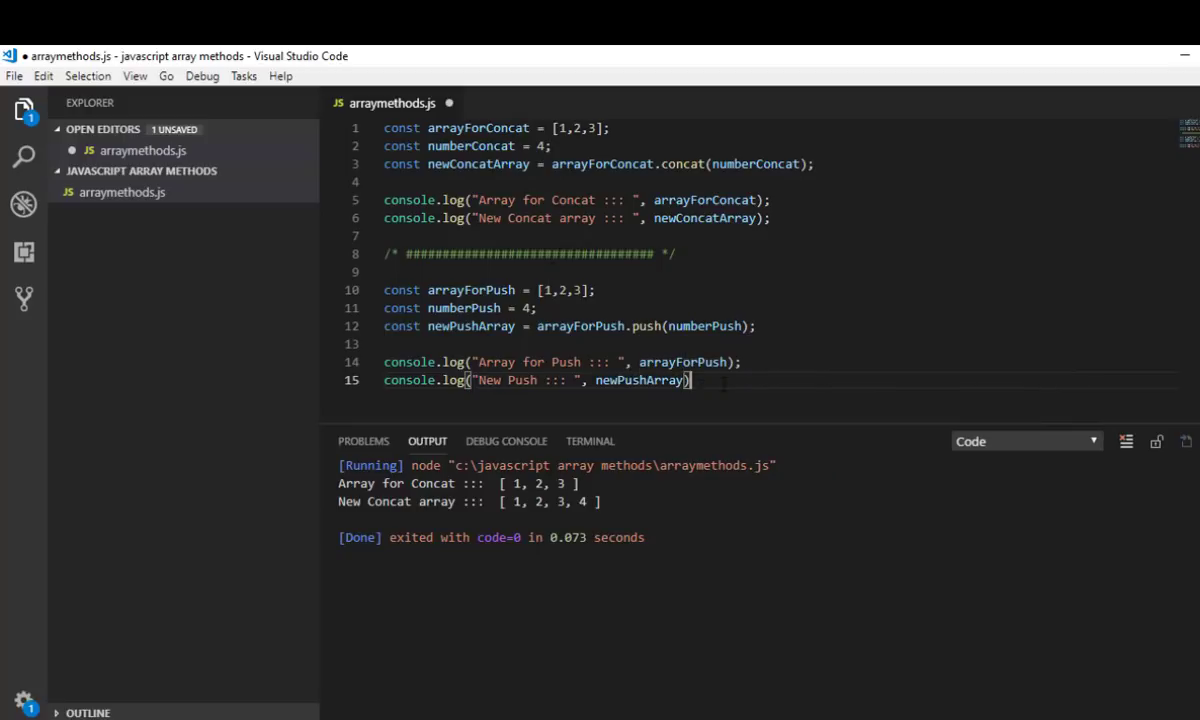
{"action": "type", "text": ";"}
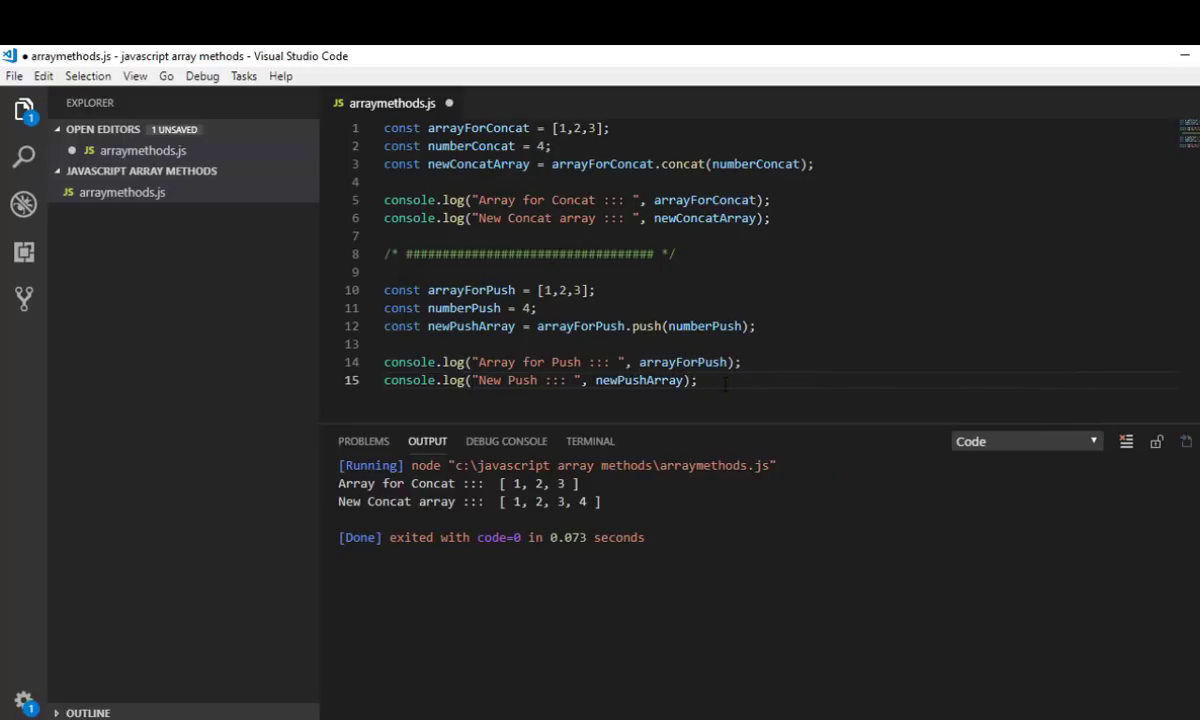
{"action": "key", "text": "Ctrl+s"}
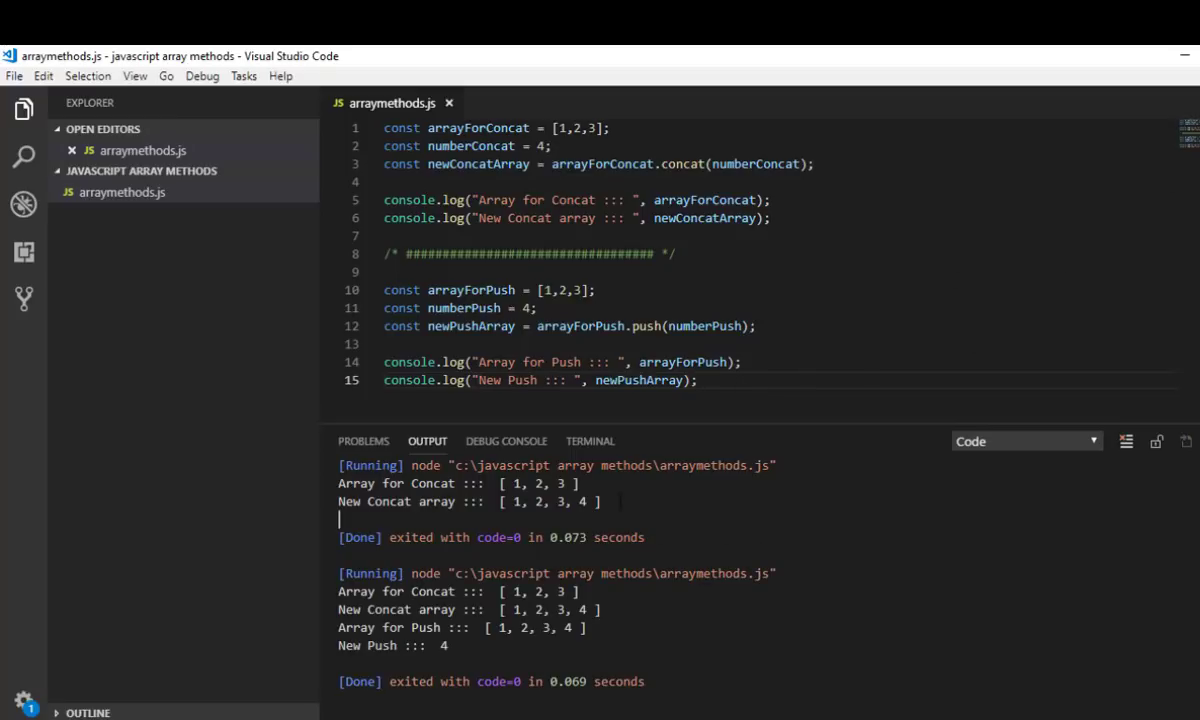
Highlight the concat and push output lines to compare results, then place the cursor in the New Push label
{"action": "left_click_drag", "start_coordinate": [338, 483], "coordinate": [600, 501]}
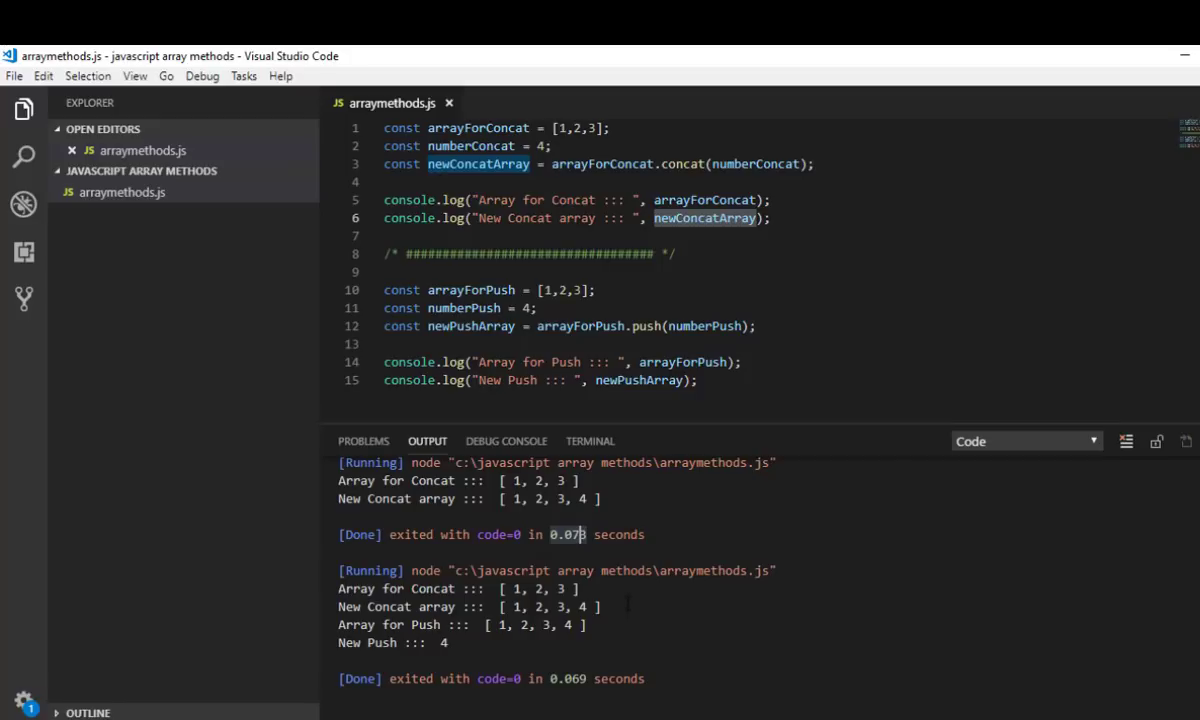
{"action": "left_click_drag", "start_coordinate": [338, 624], "coordinate": [590, 624]}
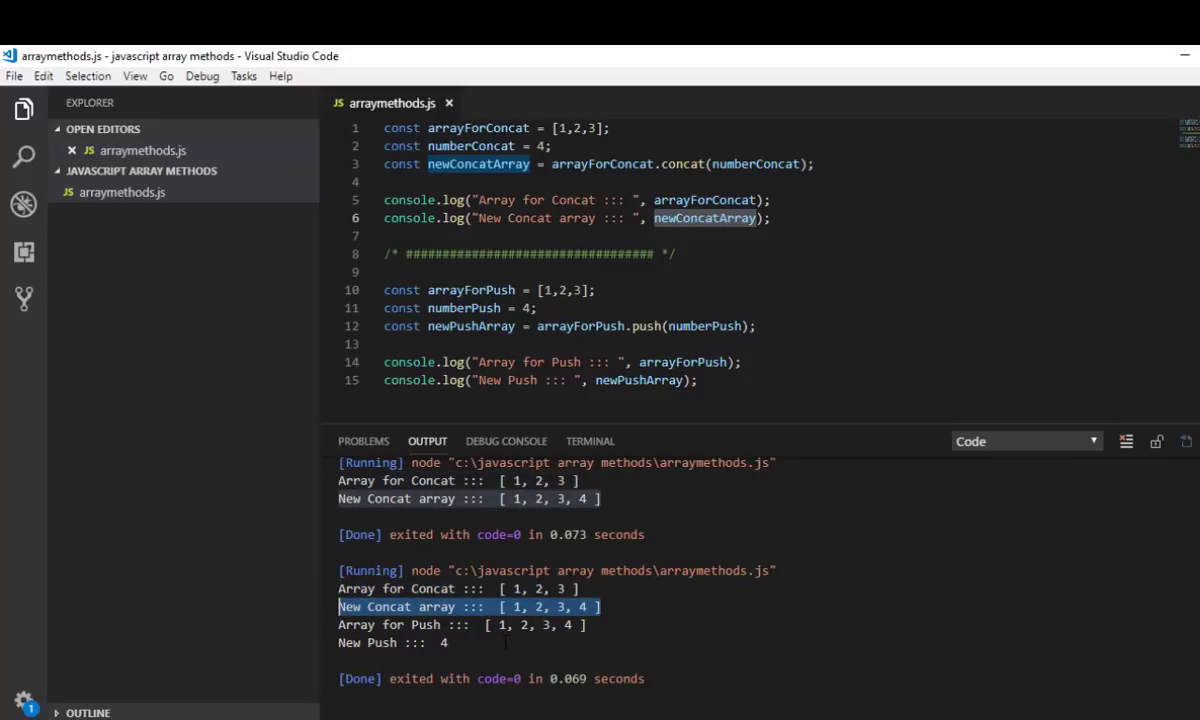
{"action": "left_click", "coordinate": [460, 624]}
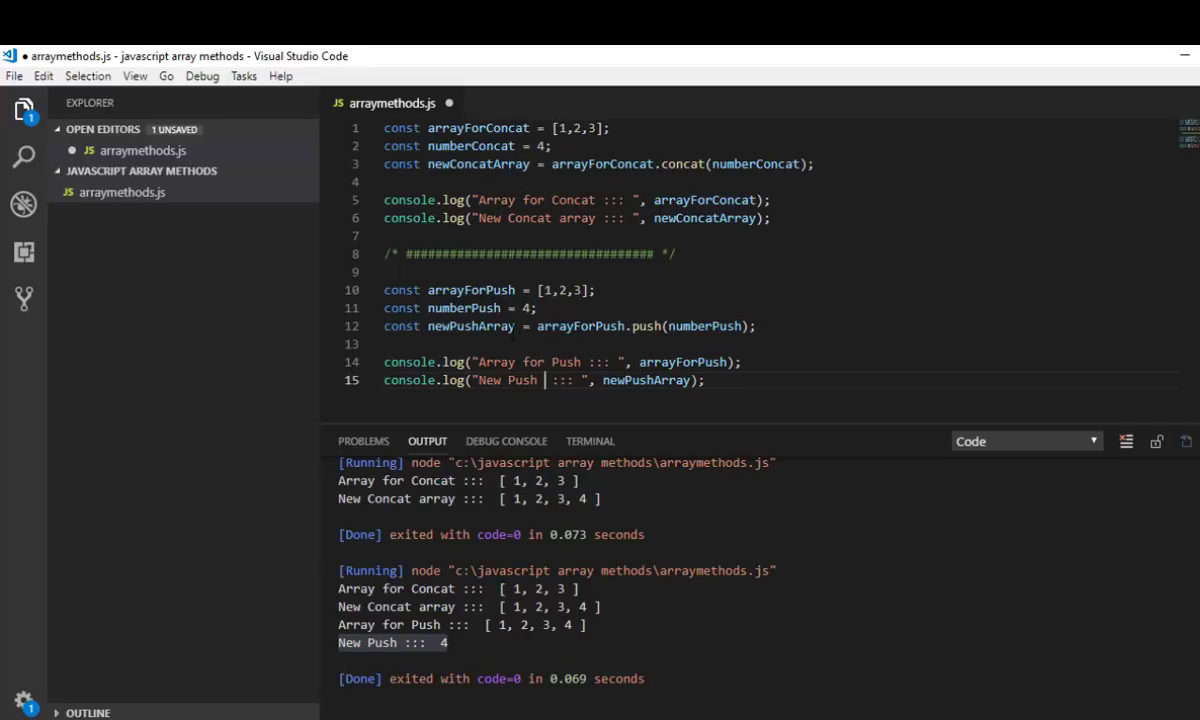
Rename newPushArray to lengthOfNewArray and clear the previous results from the Output panel
{"action": "double_click", "coordinate": [654, 380]}
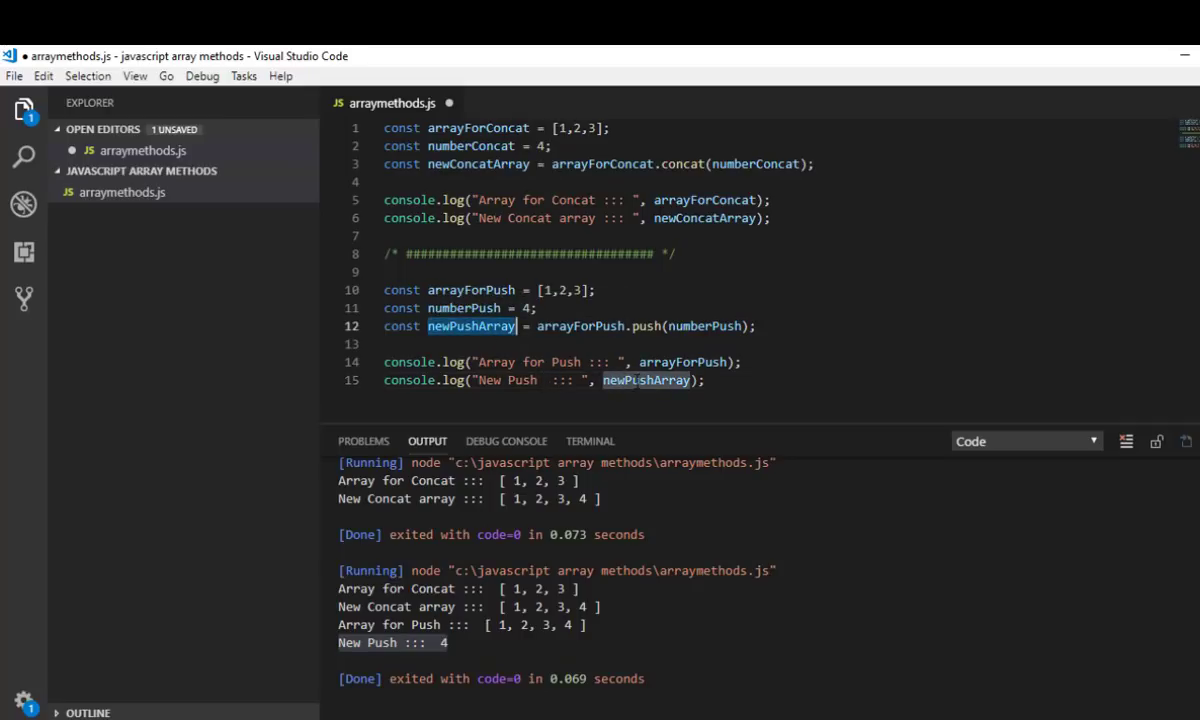
{"action": "type", "text": "LEN"}
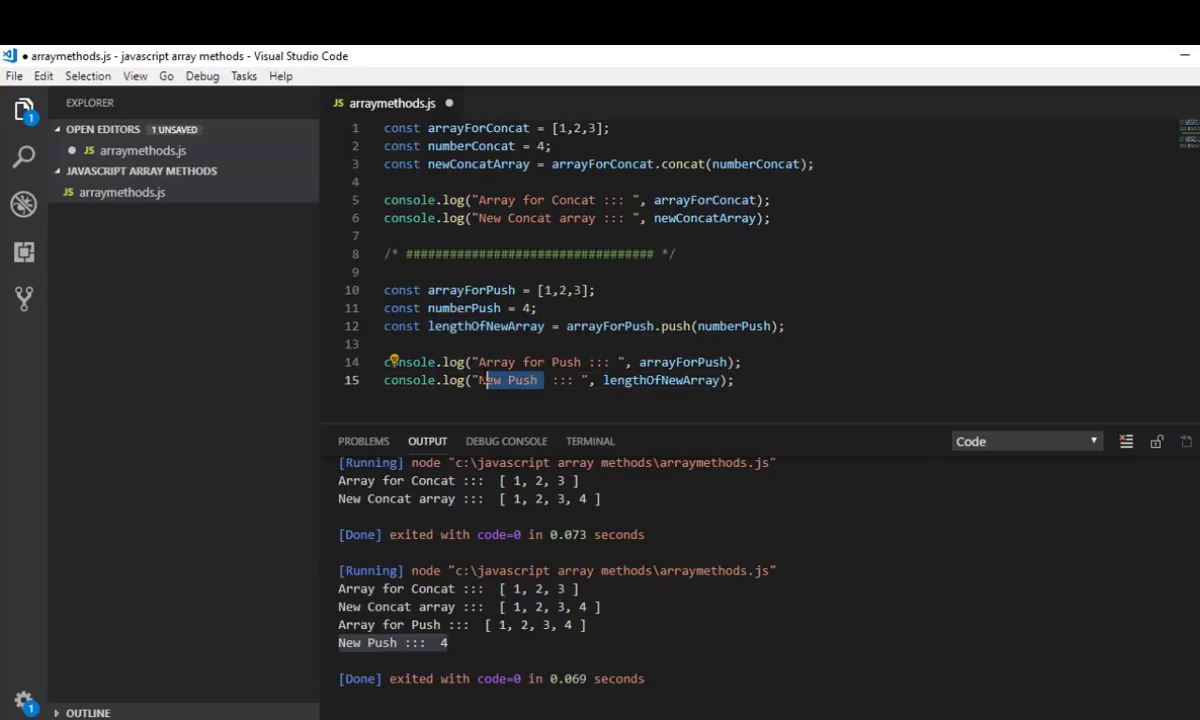
{"action": "type", "text": "lengthOfNewArray"}
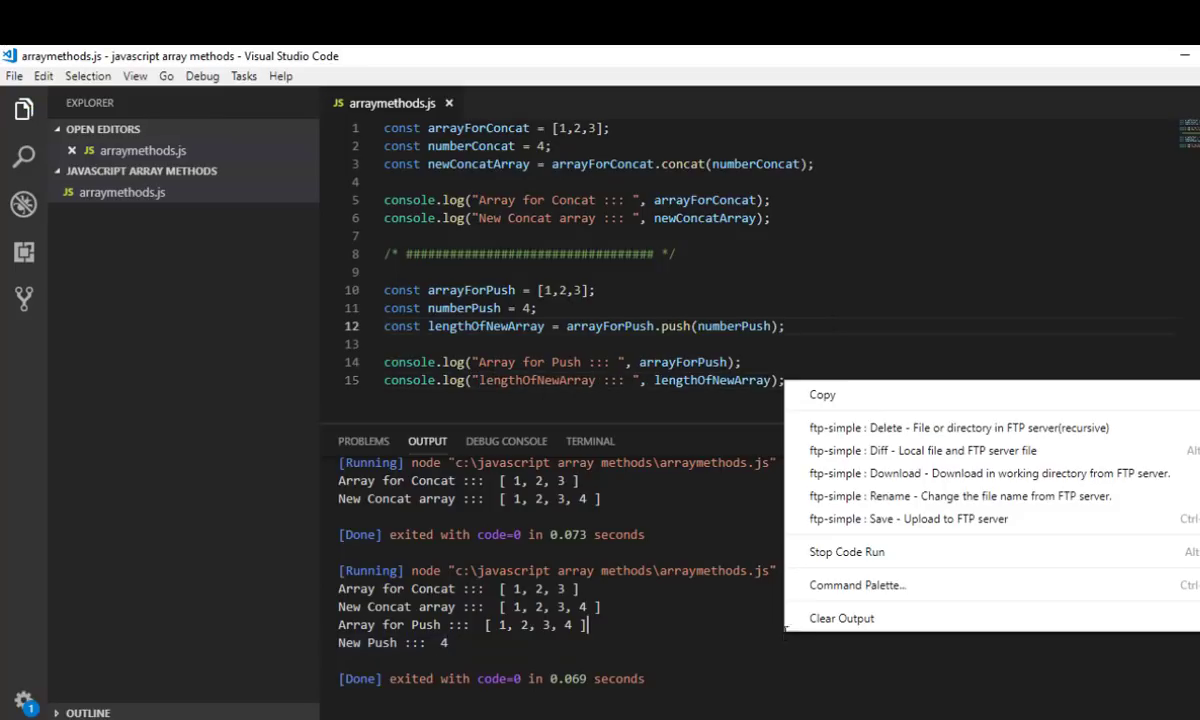
{"action": "left_click", "coordinate": [842, 618]}
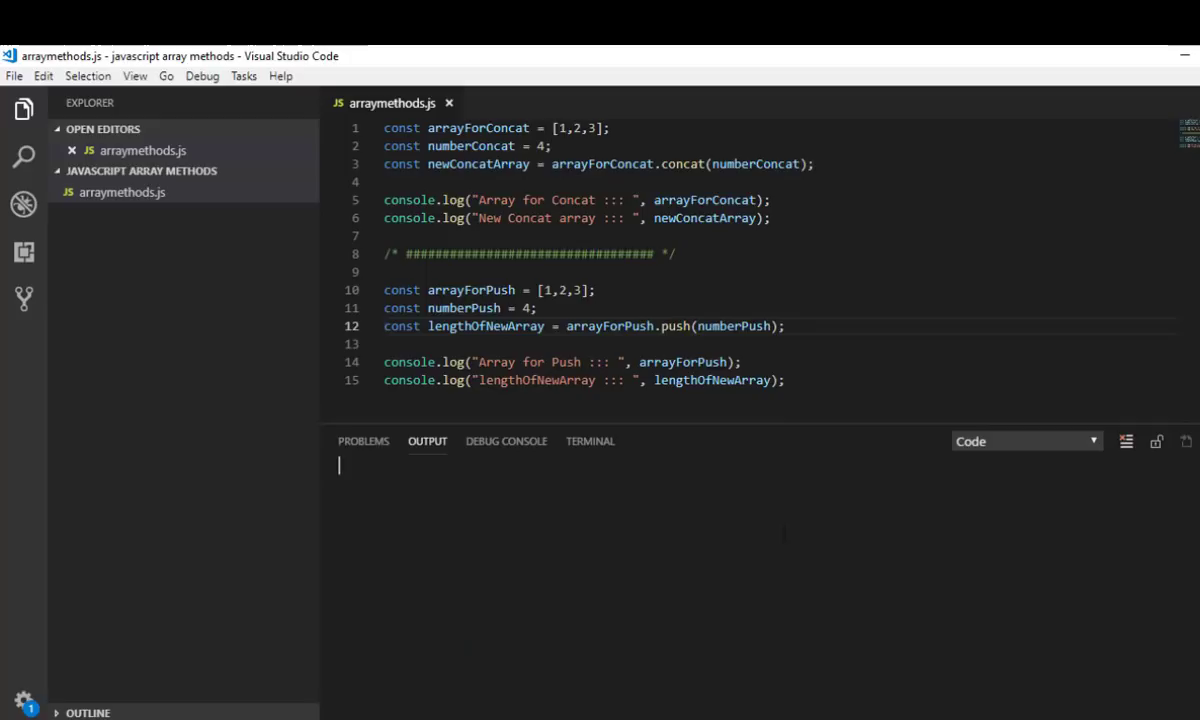